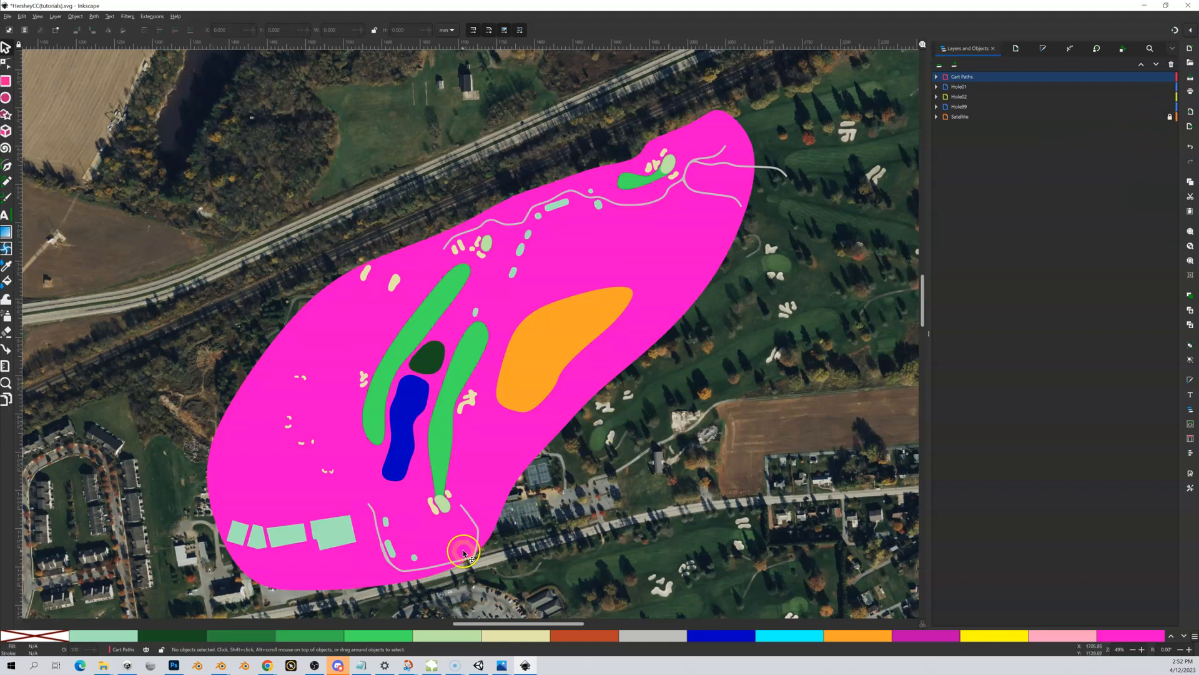
- Select the pink Hole99 boundary path and reshape its bottom and top-right nodes
{"action": "left_click", "coordinate": [464, 551]}
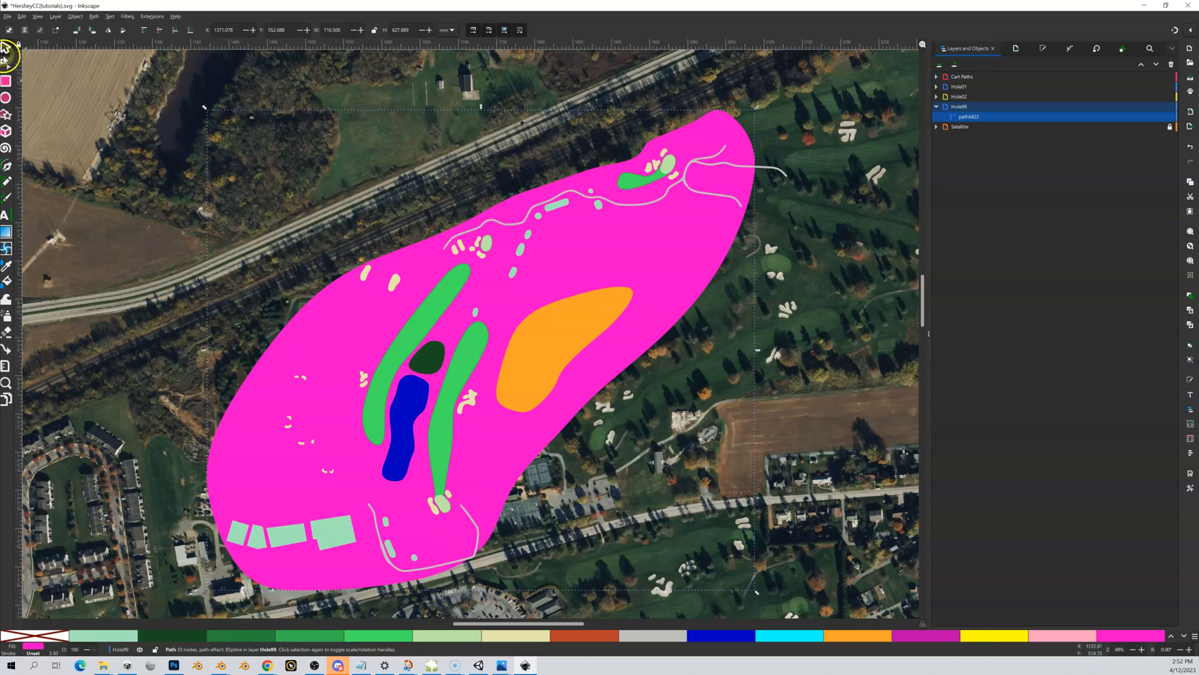
{"action": "left_click", "coordinate": [6, 60]}
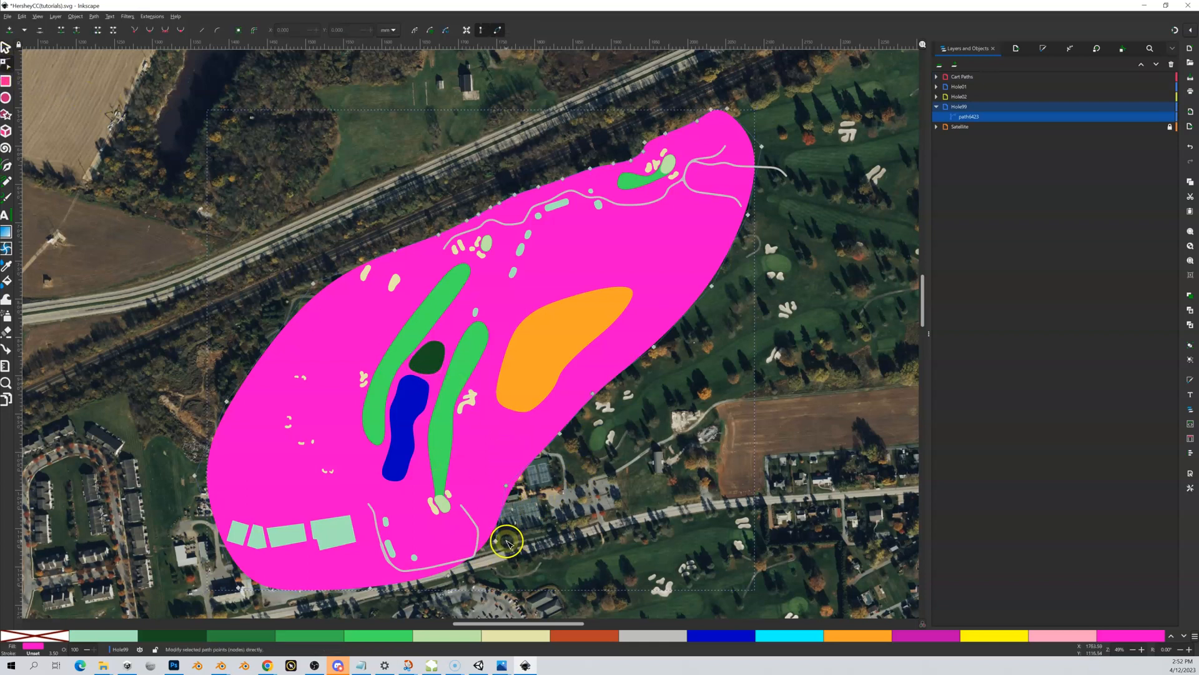
{"action": "left_click_drag", "start_coordinate": [507, 542], "coordinate": [501, 544]}
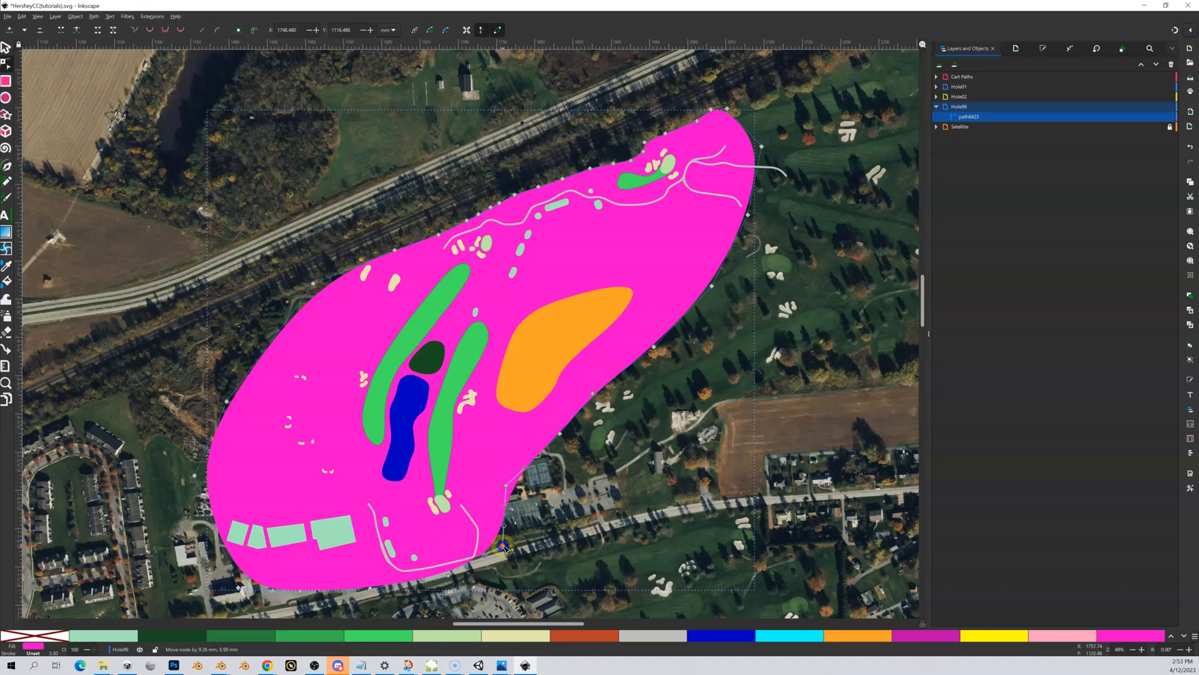
{"action": "left_click_drag", "start_coordinate": [503, 546], "coordinate": [473, 569]}
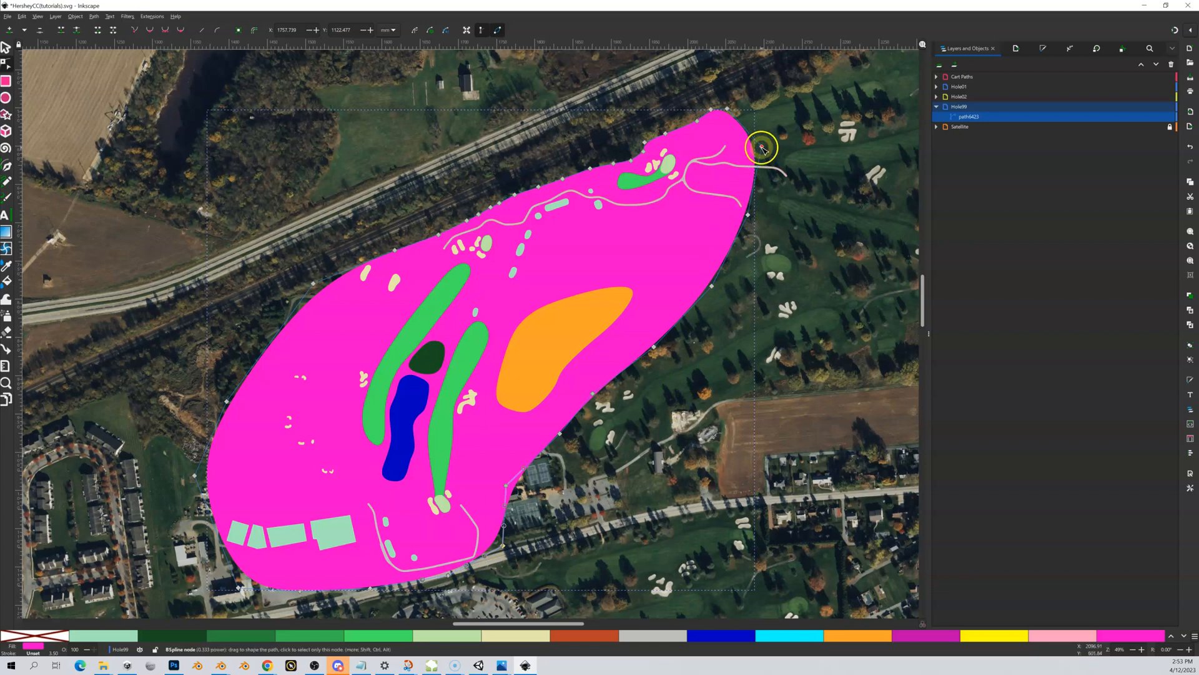
{"action": "left_click_drag", "start_coordinate": [760, 148], "coordinate": [818, 169]}
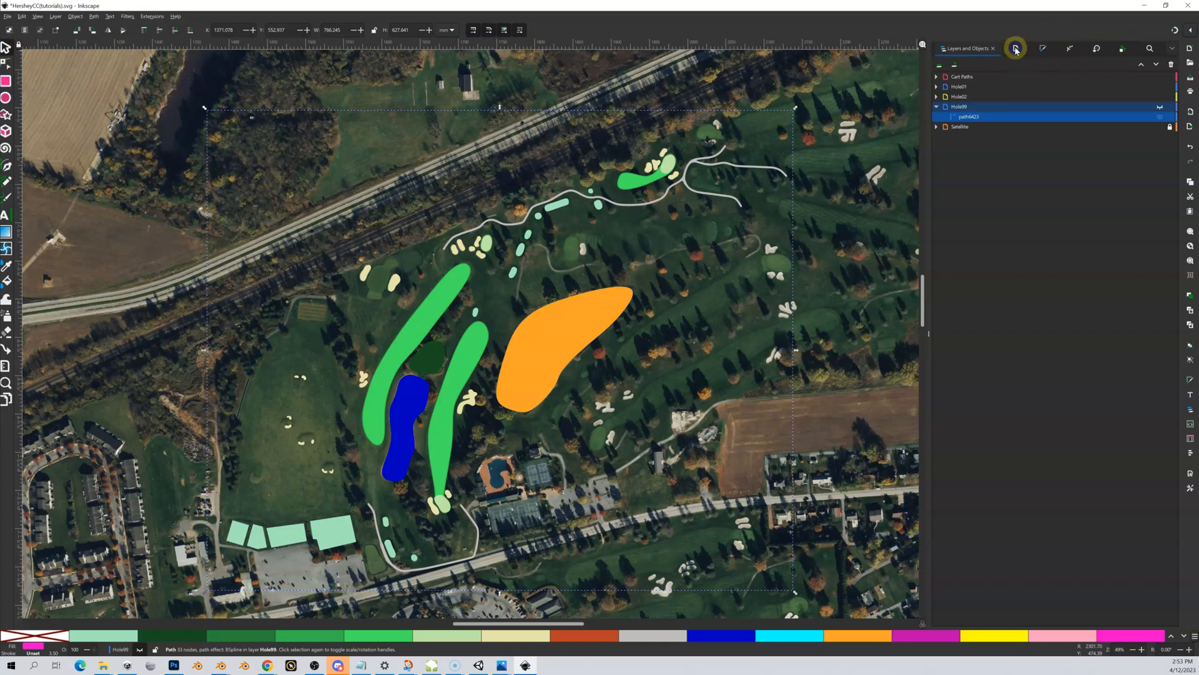
- Set up a single-image export of the page at 8192 by 8192 pixels
{"action": "left_click", "coordinate": [1015, 48]}
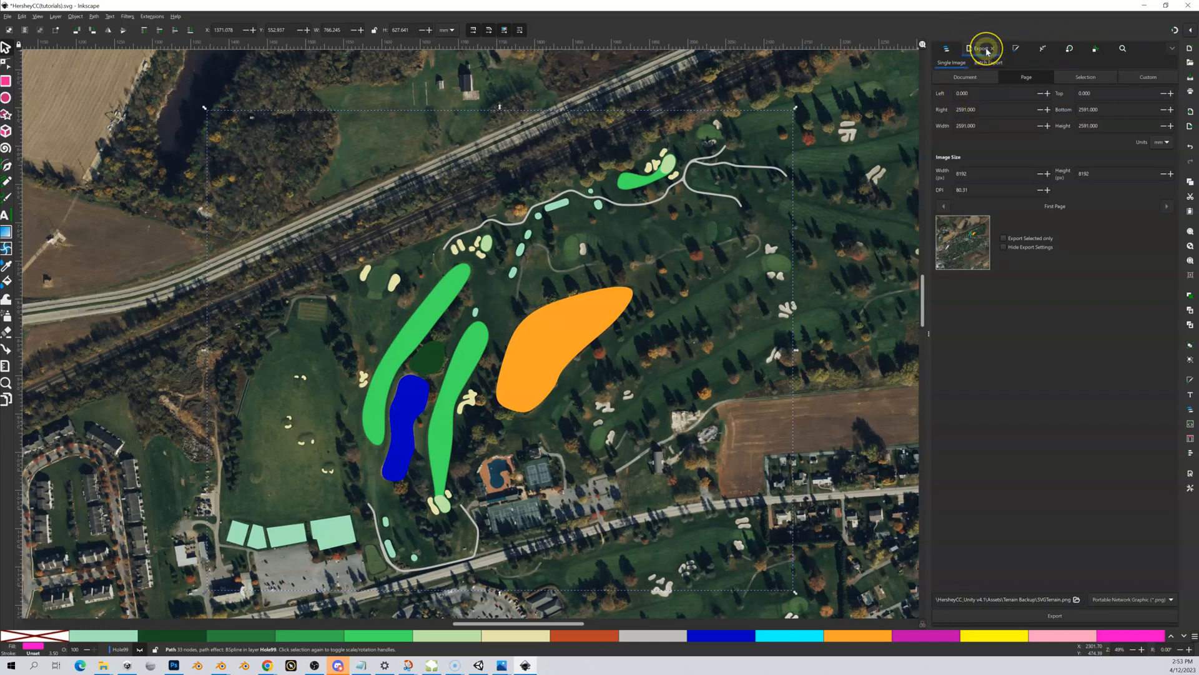
{"action": "left_click", "coordinate": [986, 48]}
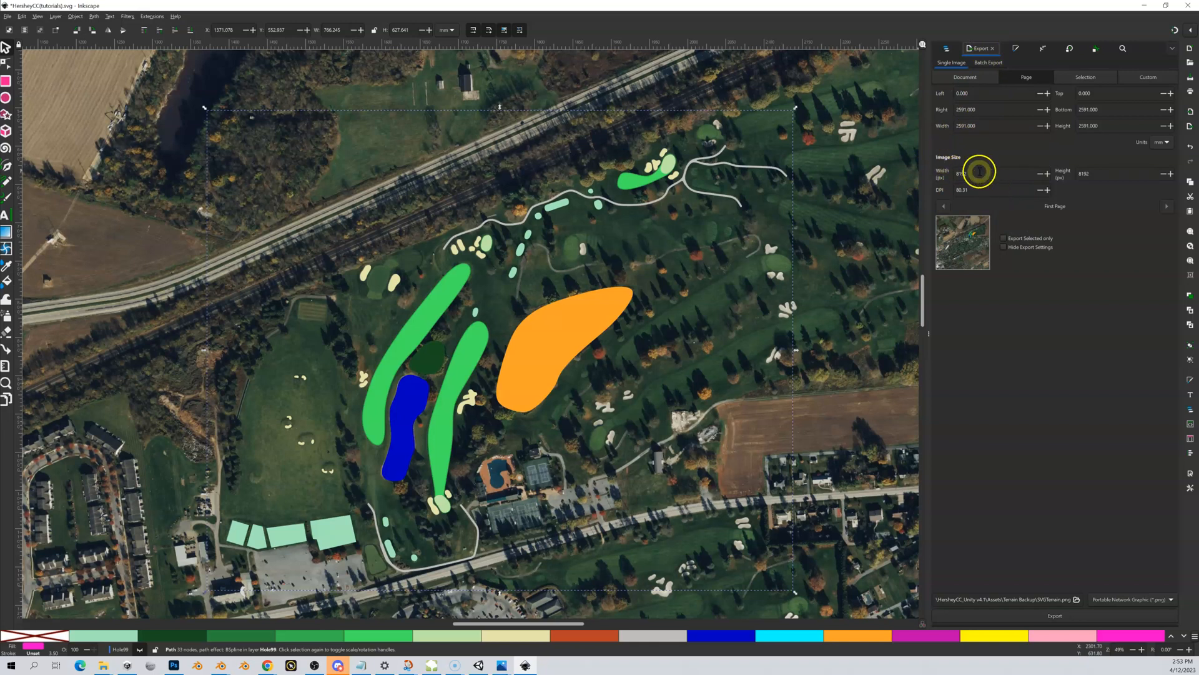
{"action": "left_click", "coordinate": [991, 174]}
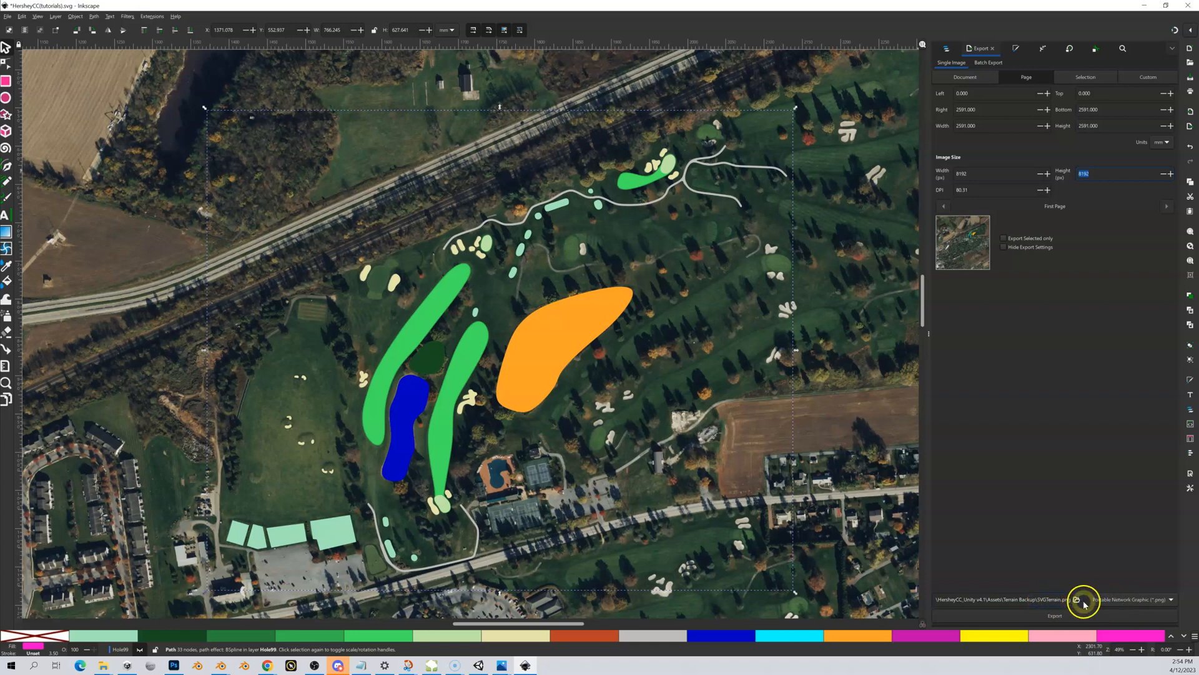
- Browse to HersheyCC_Unity v4.2/Assets/Terrain Backup as the export location
{"action": "left_click", "coordinate": [1077, 600]}
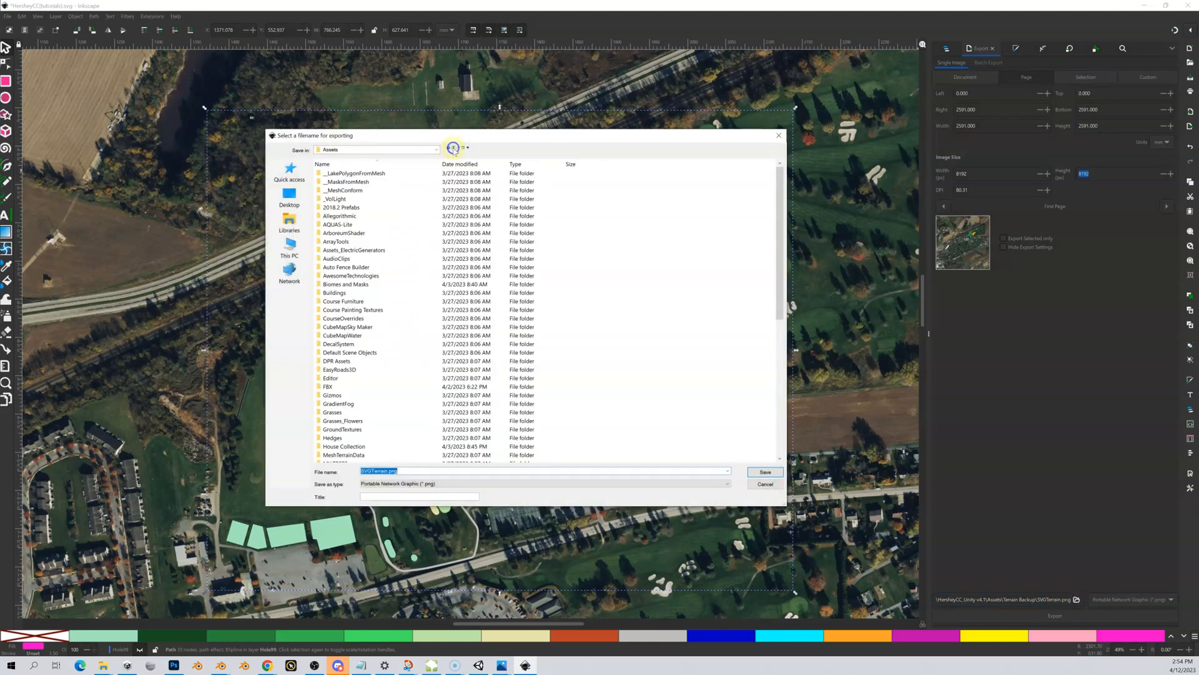
{"action": "left_click", "coordinate": [453, 147]}
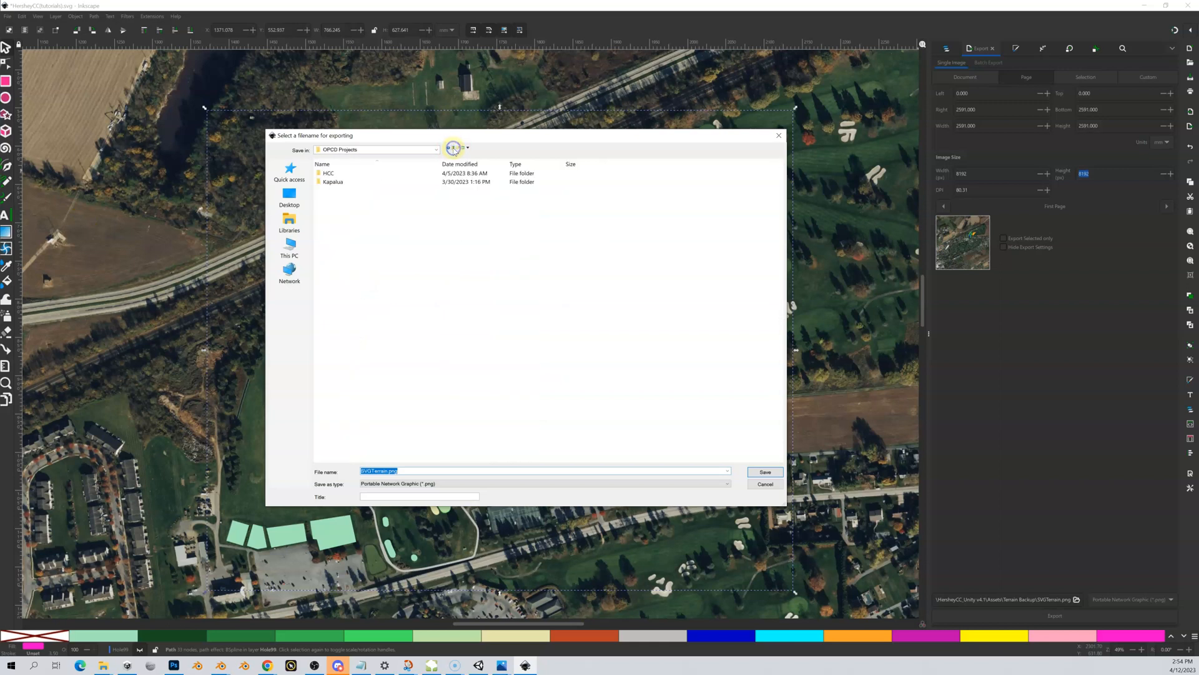
{"action": "left_click", "coordinate": [452, 147]}
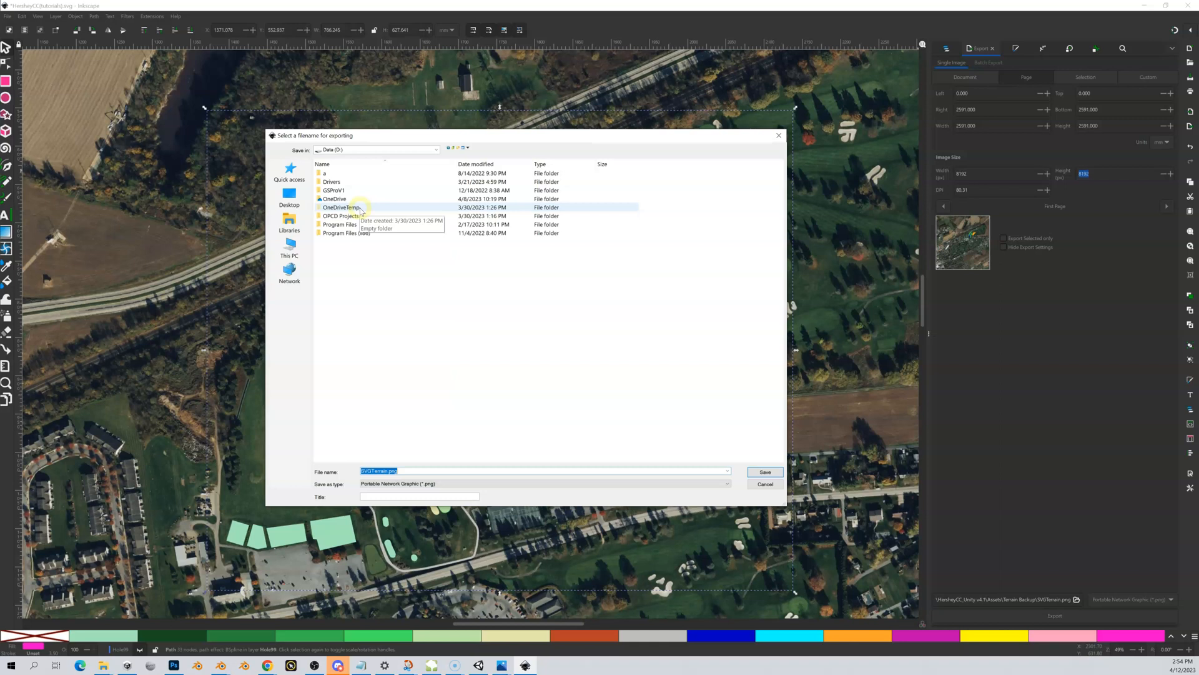
{"action": "double_click", "coordinate": [340, 216]}
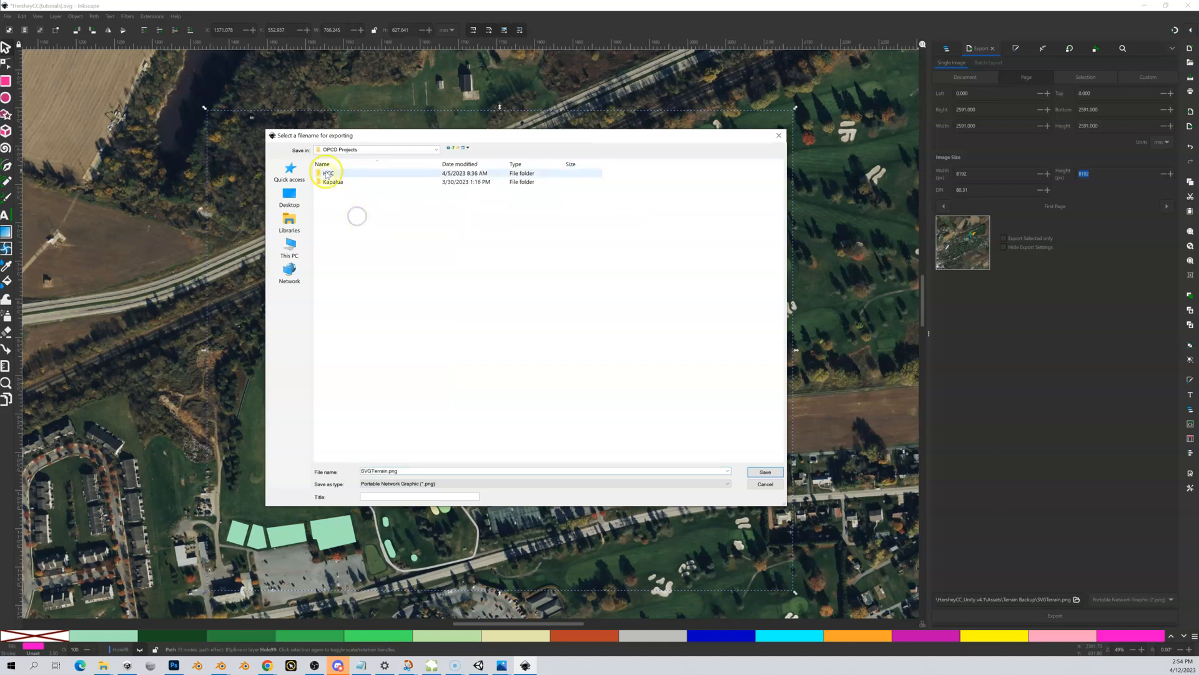
{"action": "double_click", "coordinate": [329, 173]}
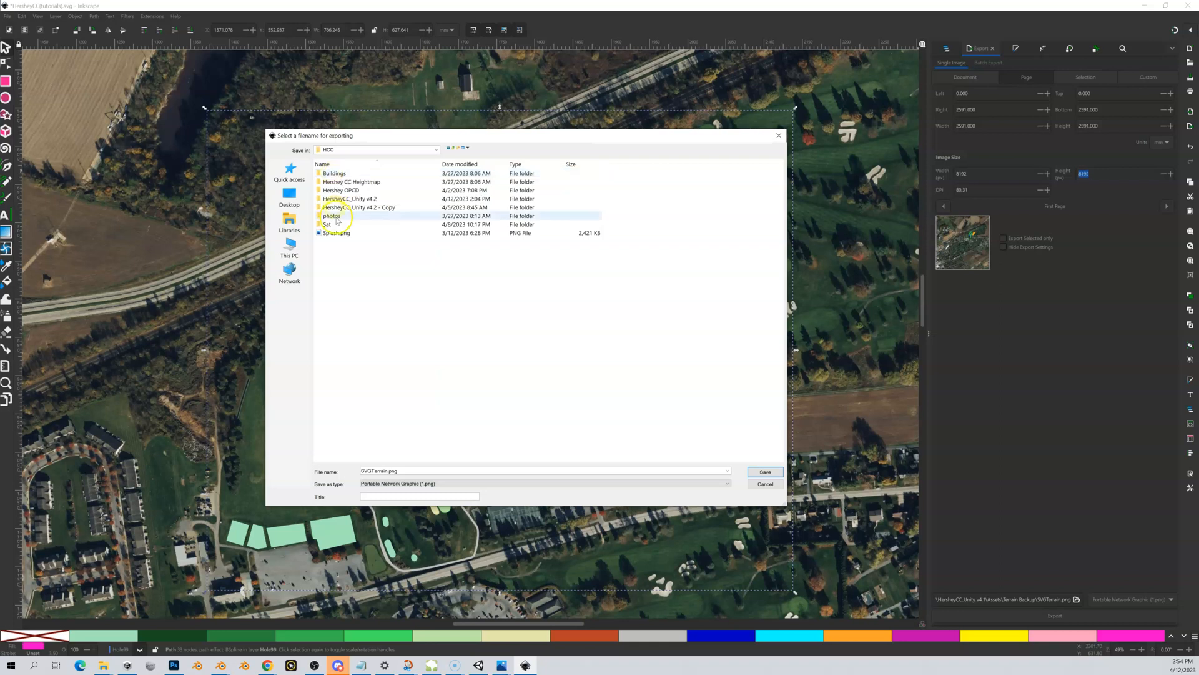
{"action": "left_click", "coordinate": [350, 199]}
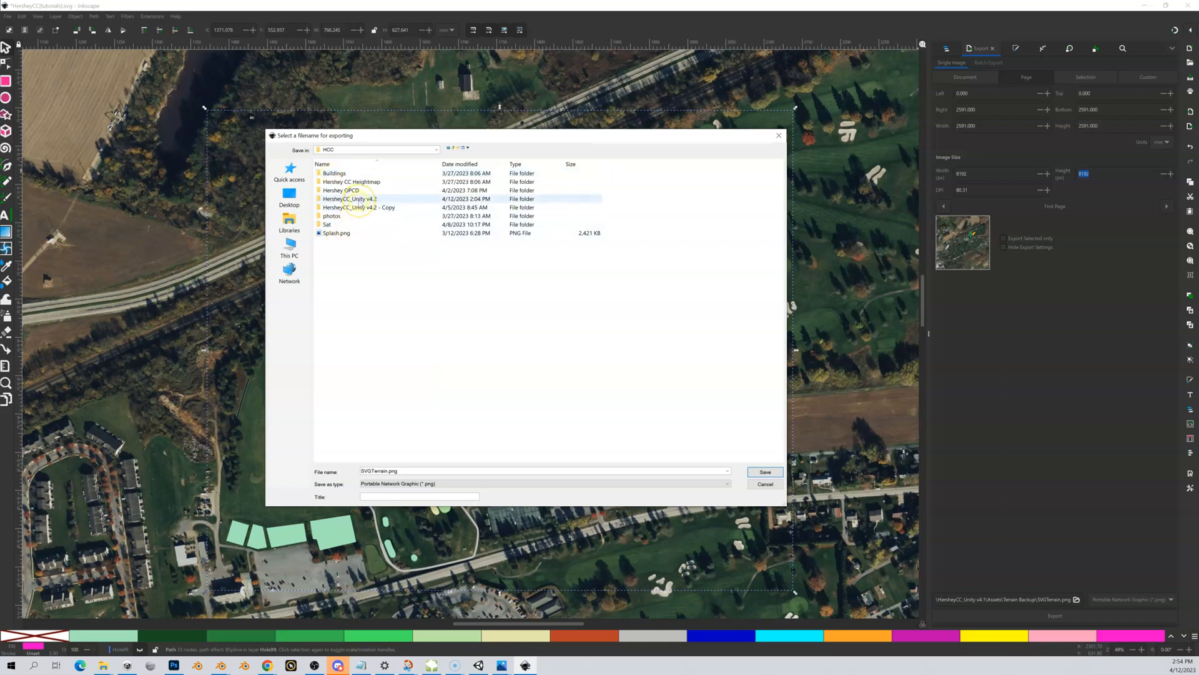
{"action": "mouse_move", "coordinate": [355, 200]}
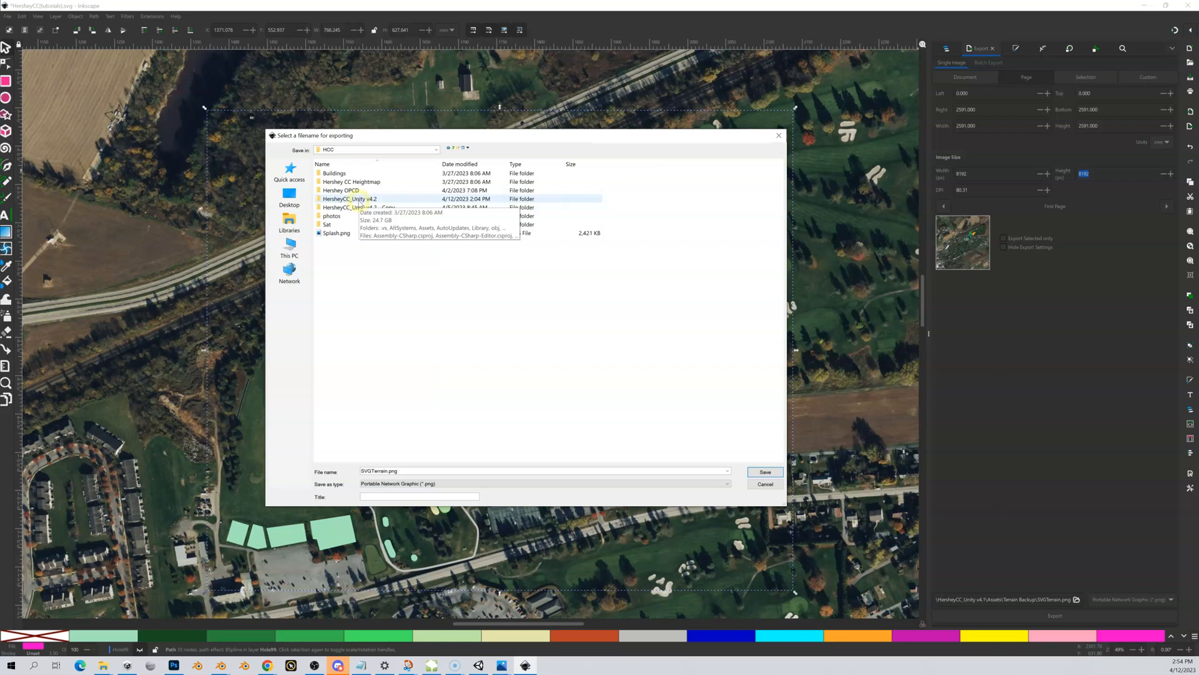
{"action": "double_click", "coordinate": [354, 198]}
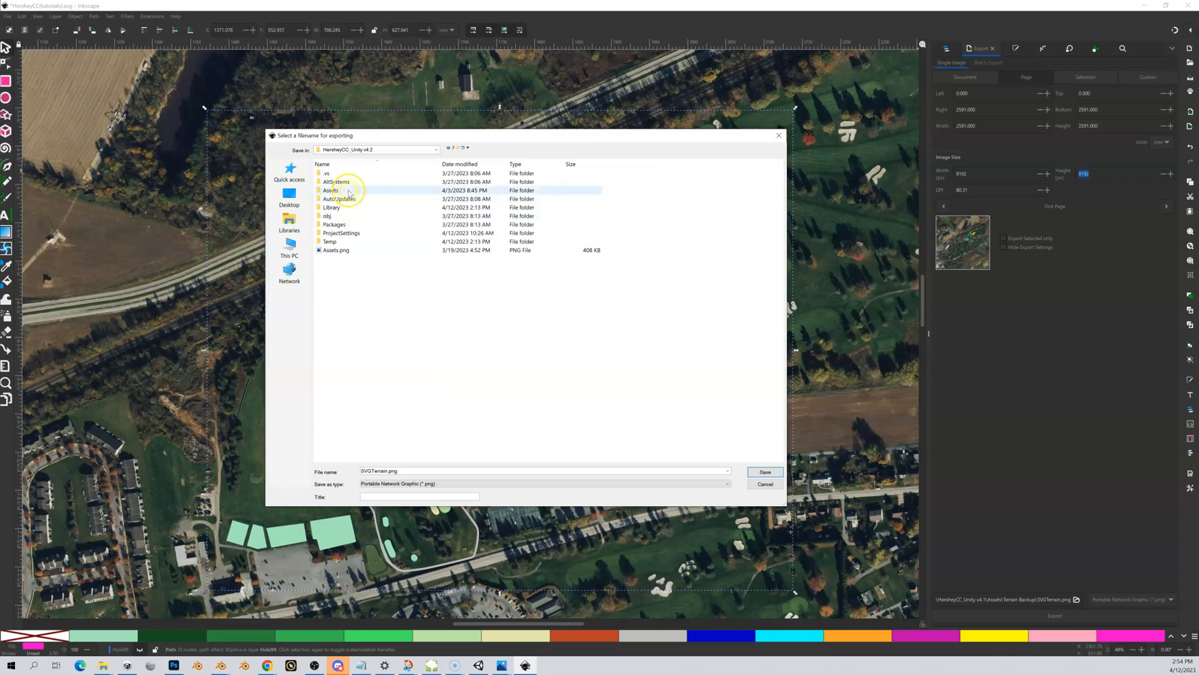
{"action": "double_click", "coordinate": [330, 191]}
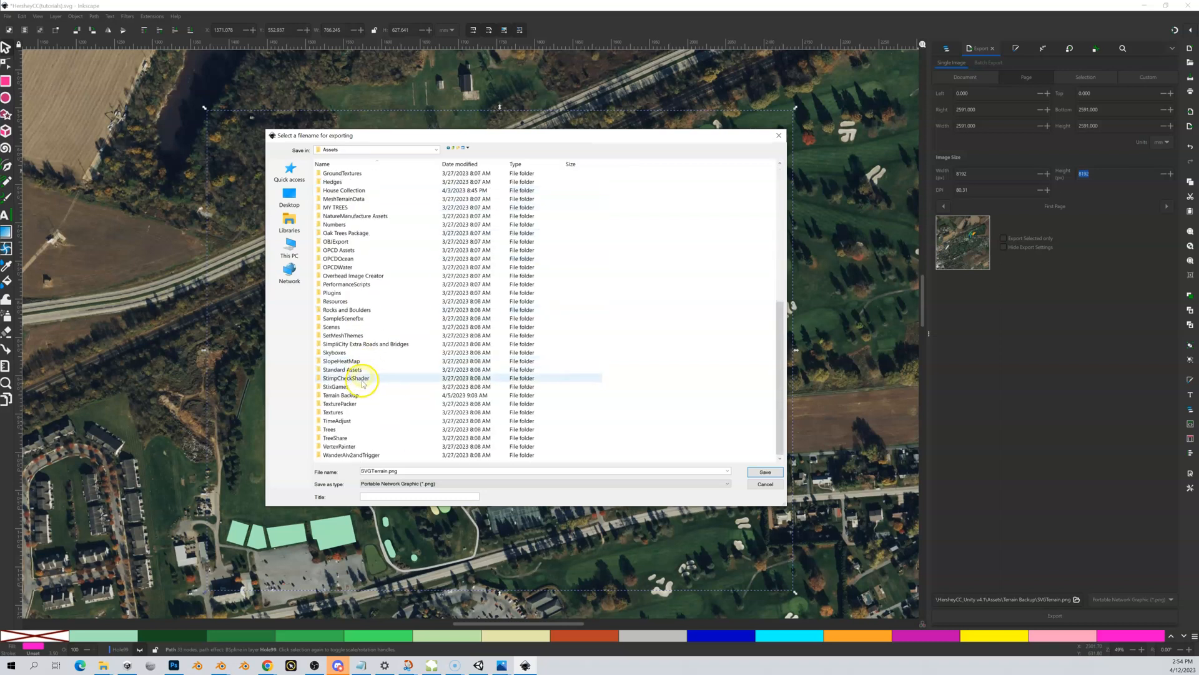
{"action": "double_click", "coordinate": [341, 395]}
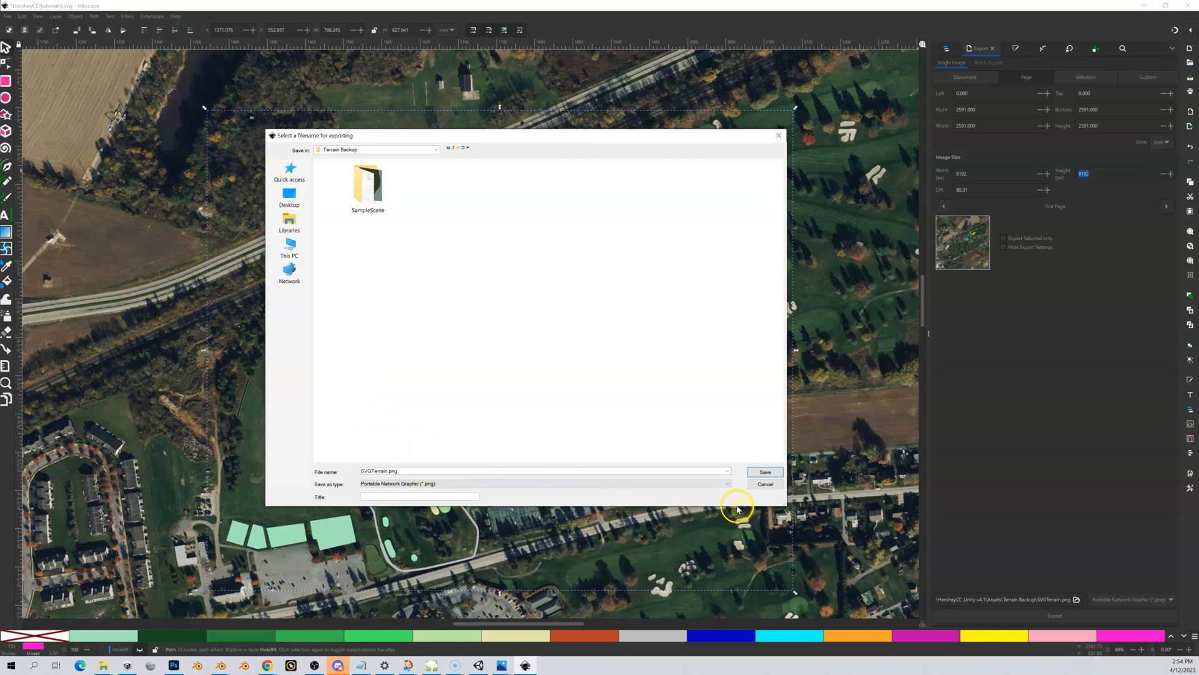
- Save as SVGTerrain.png and confirm the PNG options to start exporting
{"action": "left_click", "coordinate": [382, 471]}
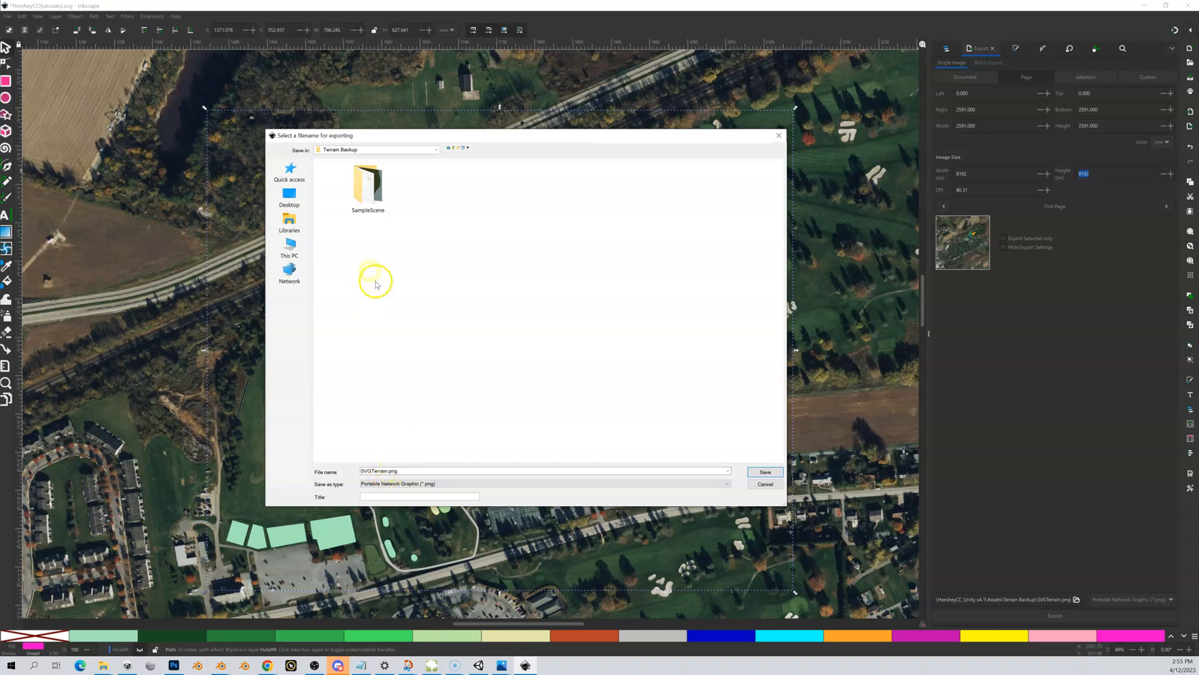
{"action": "left_click", "coordinate": [763, 472]}
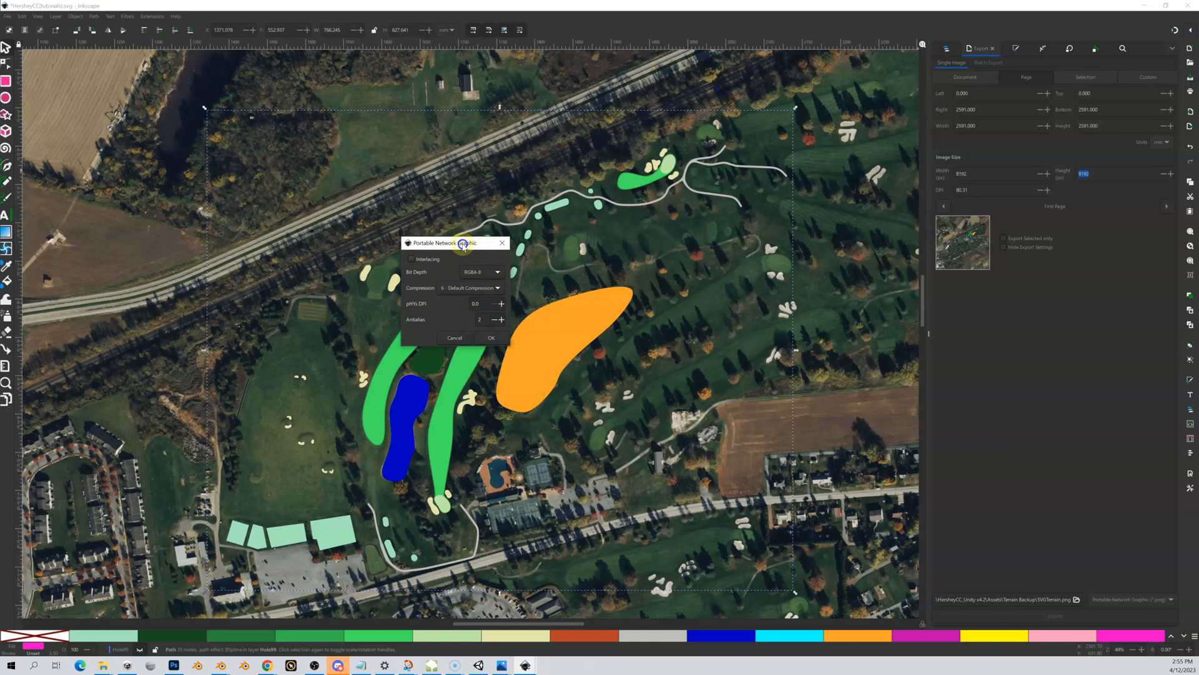
{"action": "left_click", "coordinate": [491, 338]}
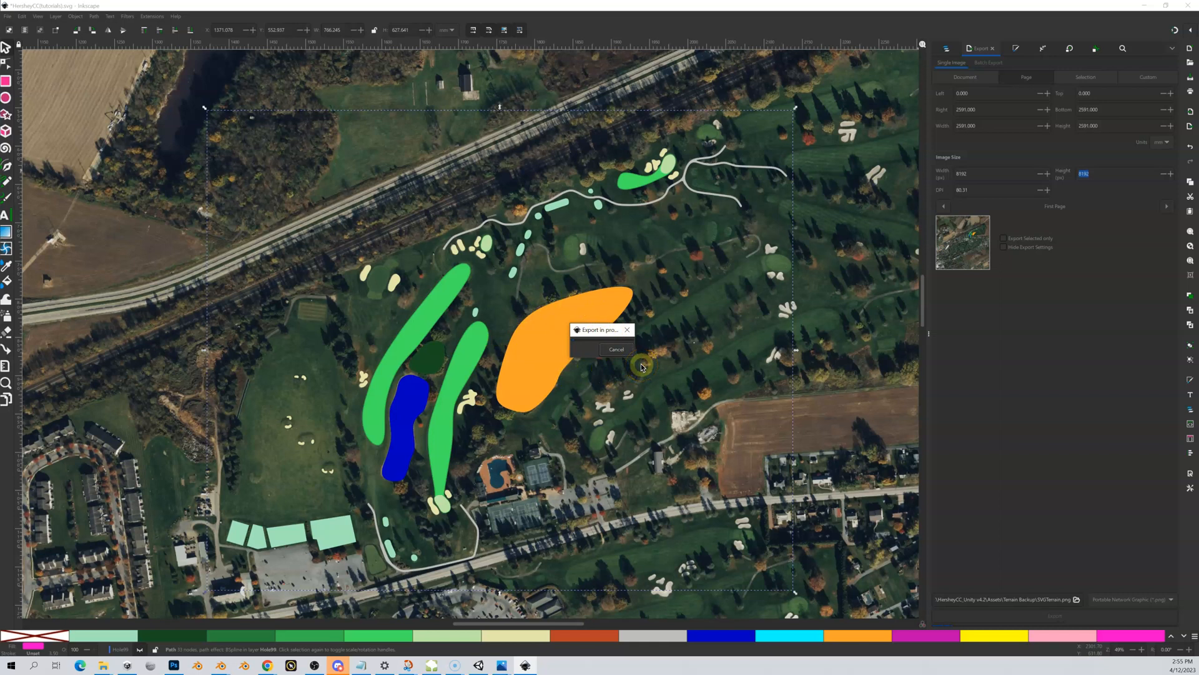
{"action": "mouse_move", "coordinate": [32, 604]}
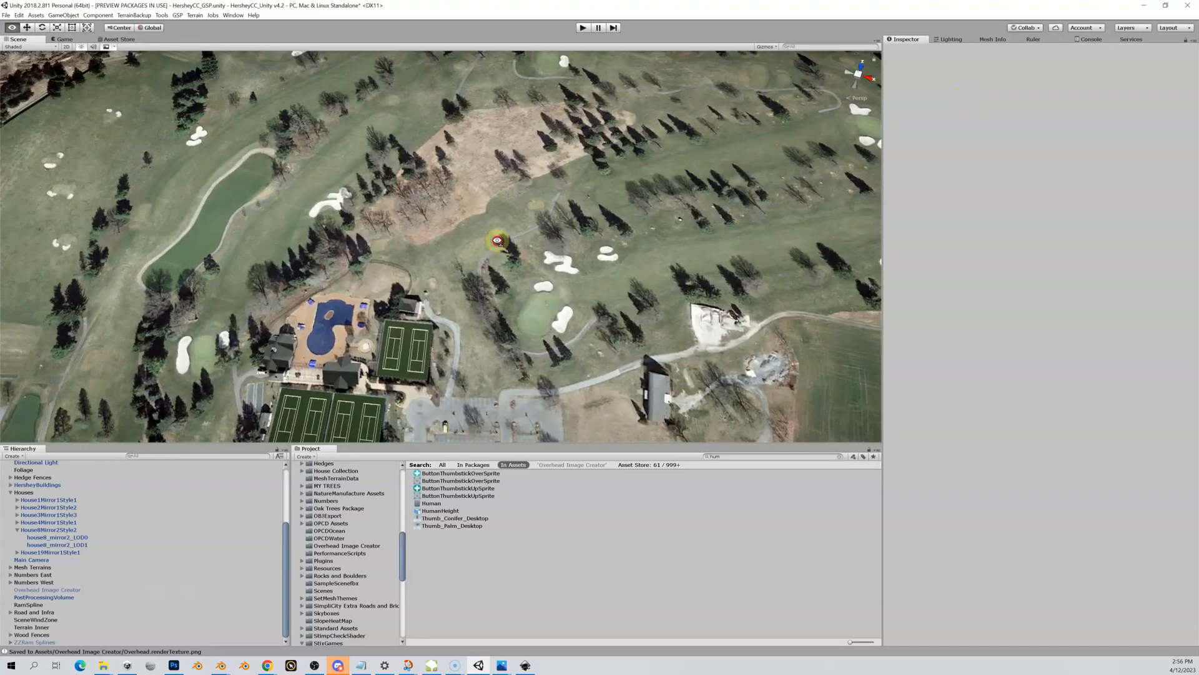
- Bring up the HersheyCC golf course scene in the Unity editor
{"action": "key", "text": "Shift+S"}
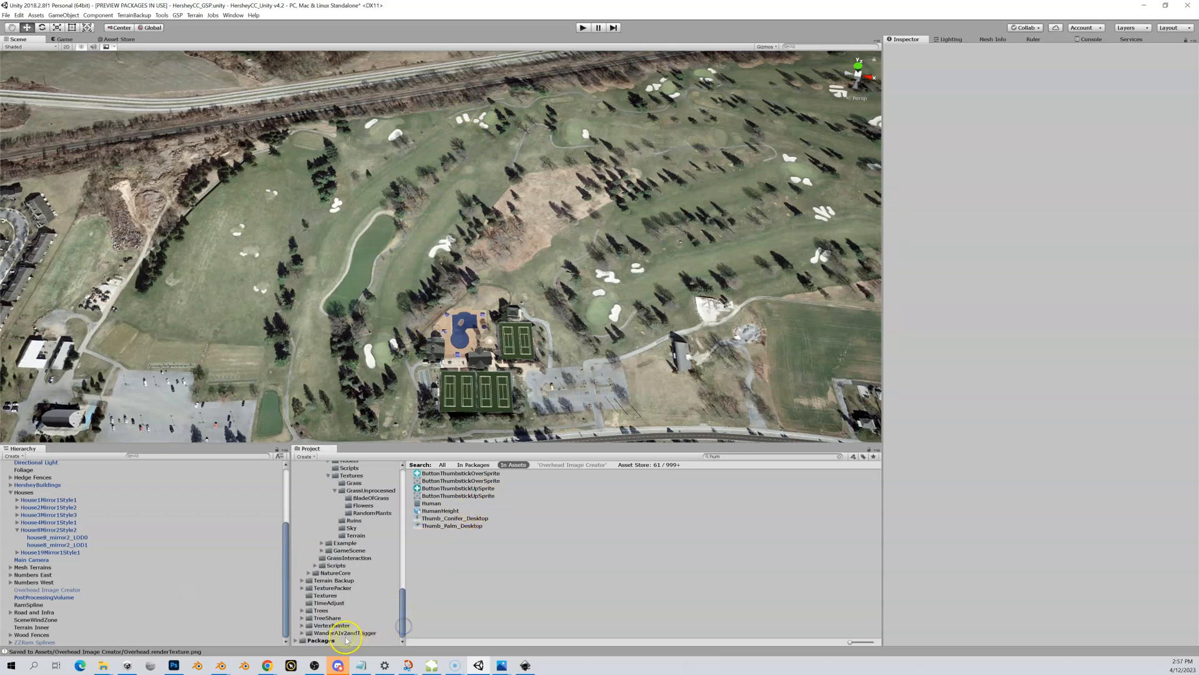
- Set SVGTerrain's import Max Size to 8192, then select Terrain Inner
{"action": "left_click", "coordinate": [331, 580]}
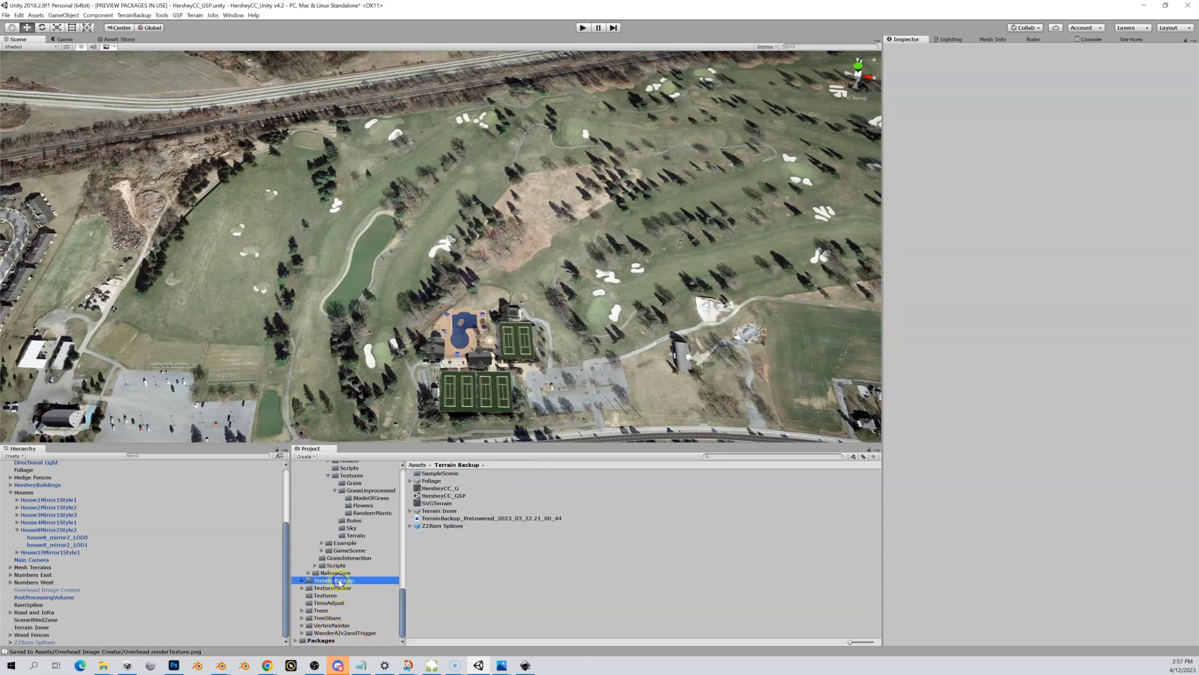
{"action": "left_click", "coordinate": [436, 504]}
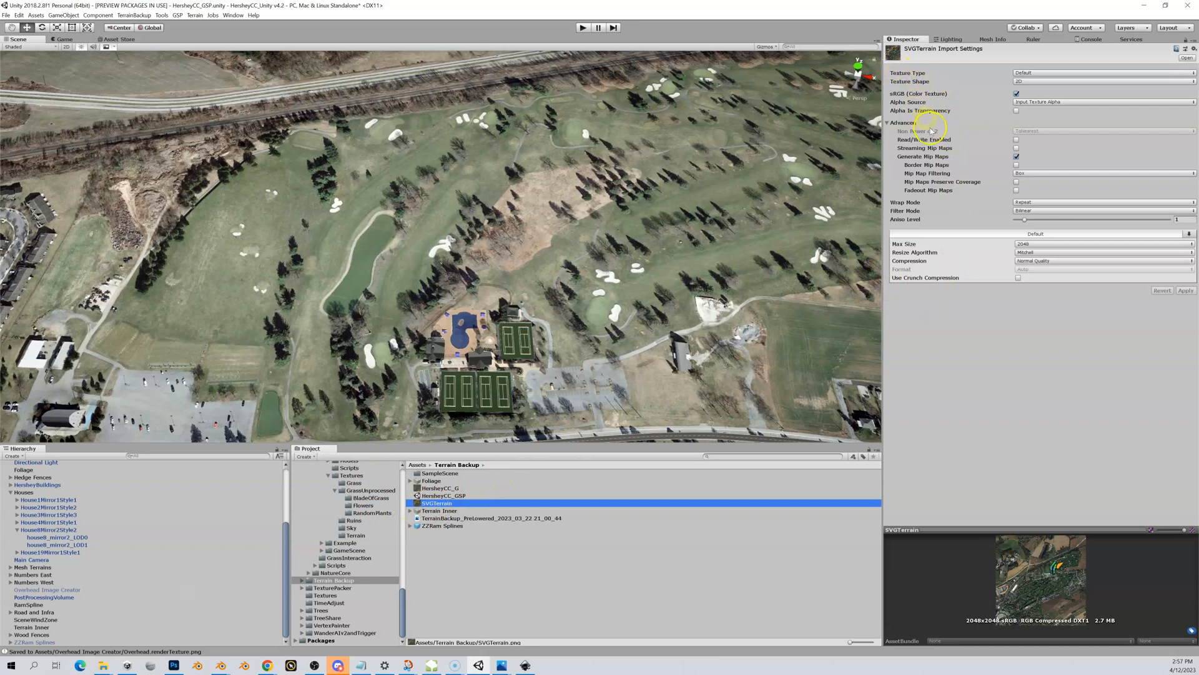
{"action": "left_click", "coordinate": [1103, 243]}
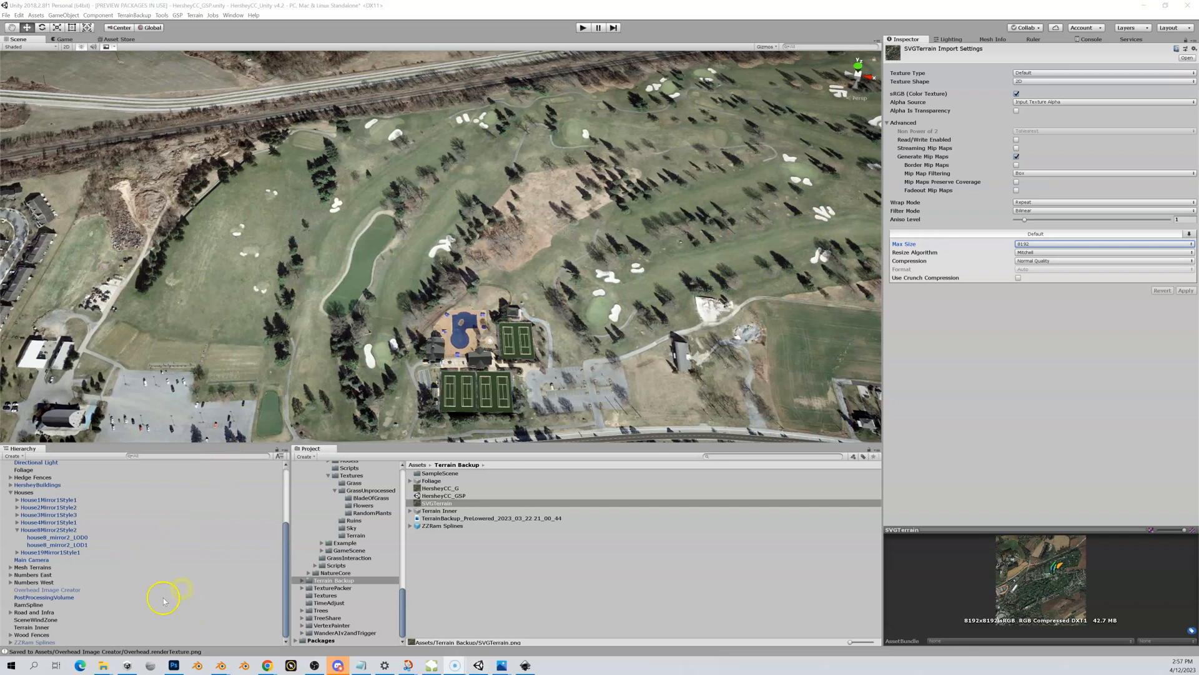
{"action": "left_click", "coordinate": [32, 627]}
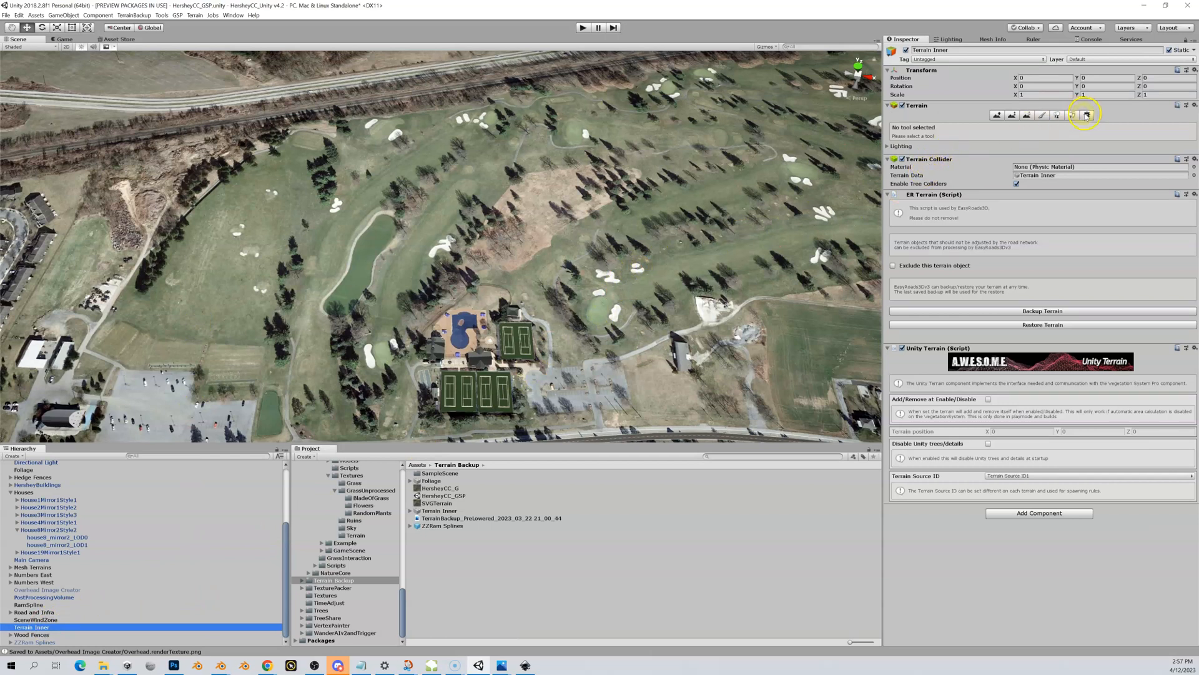
- Open Terrain Inner's Paint Texture tool and pick the SVGTerrain image
{"action": "left_click", "coordinate": [1070, 115]}
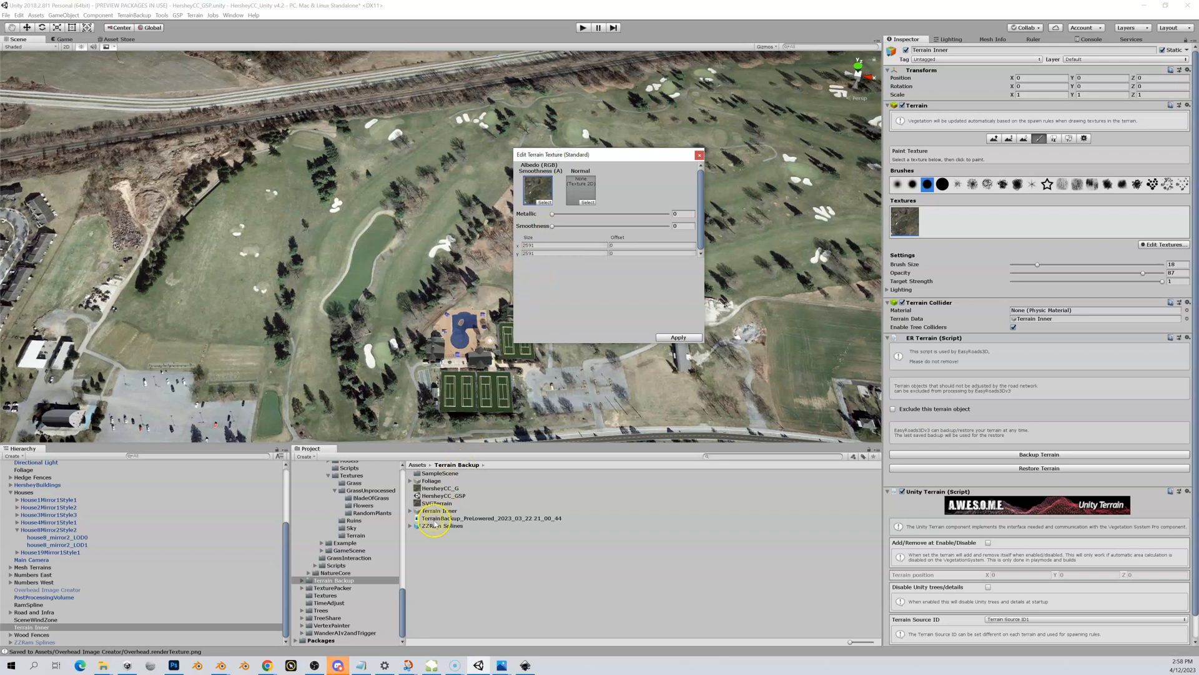
{"action": "left_click", "coordinate": [437, 503]}
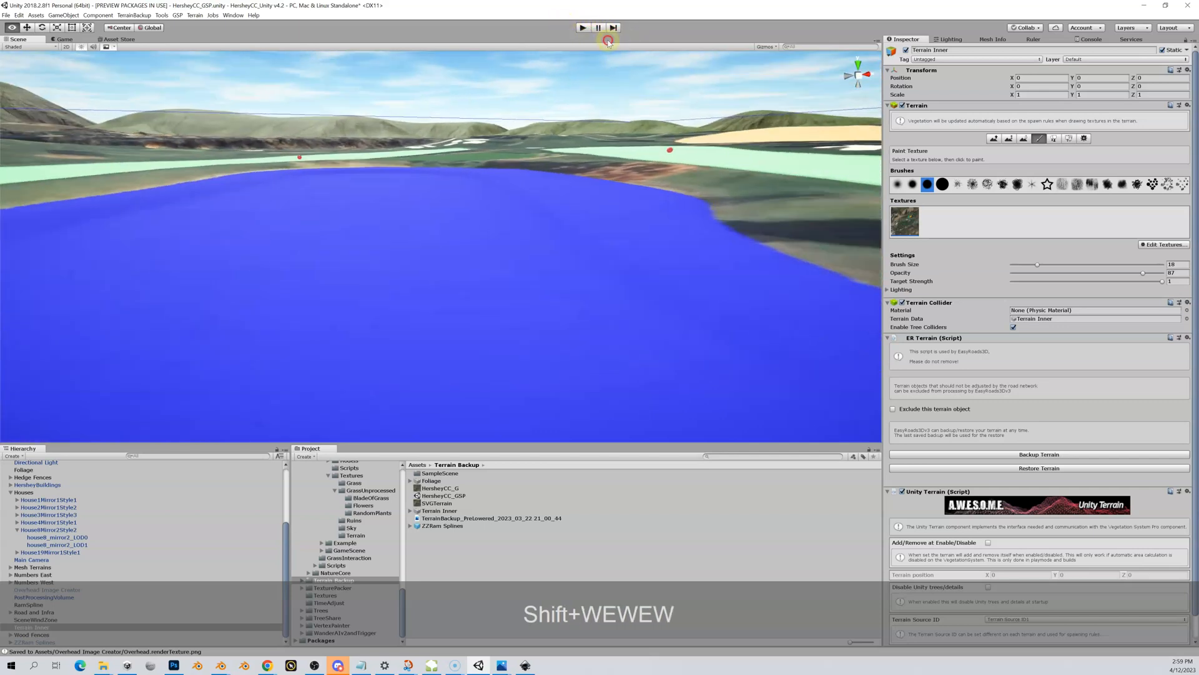
- Open the Scene view's draw mode dropdown
{"action": "left_click", "coordinate": [30, 47]}
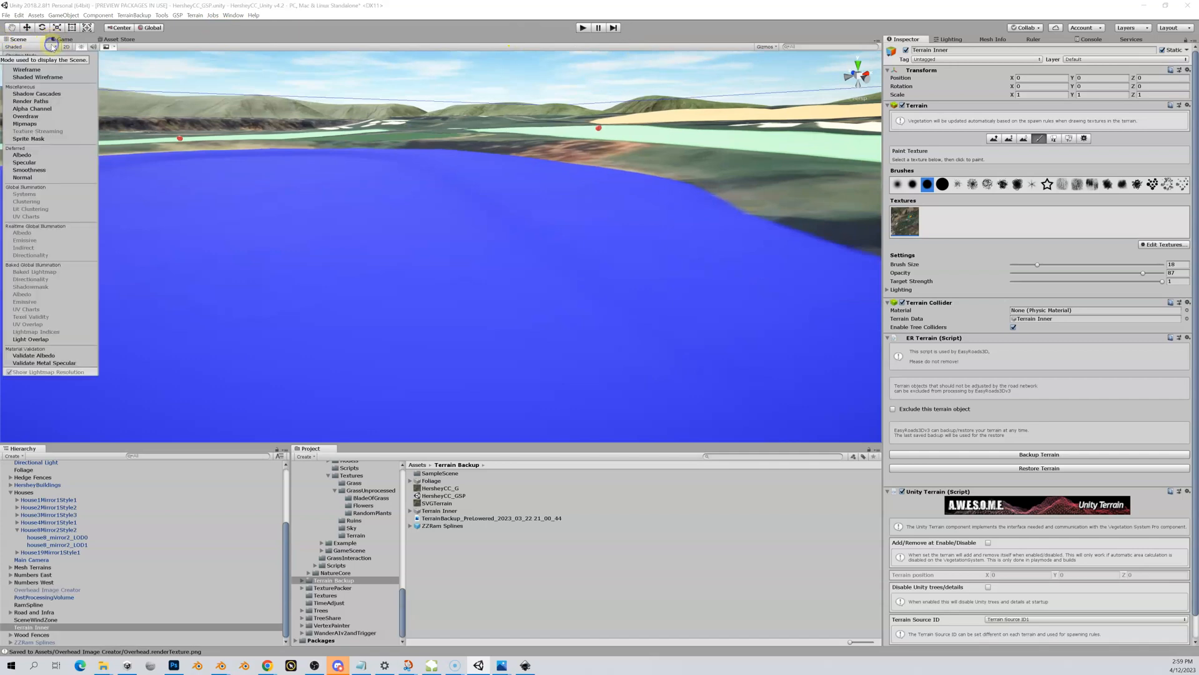
- Switch the Scene view to Shaded Wireframe to reveal the terrain mesh
{"action": "left_click", "coordinate": [38, 76]}
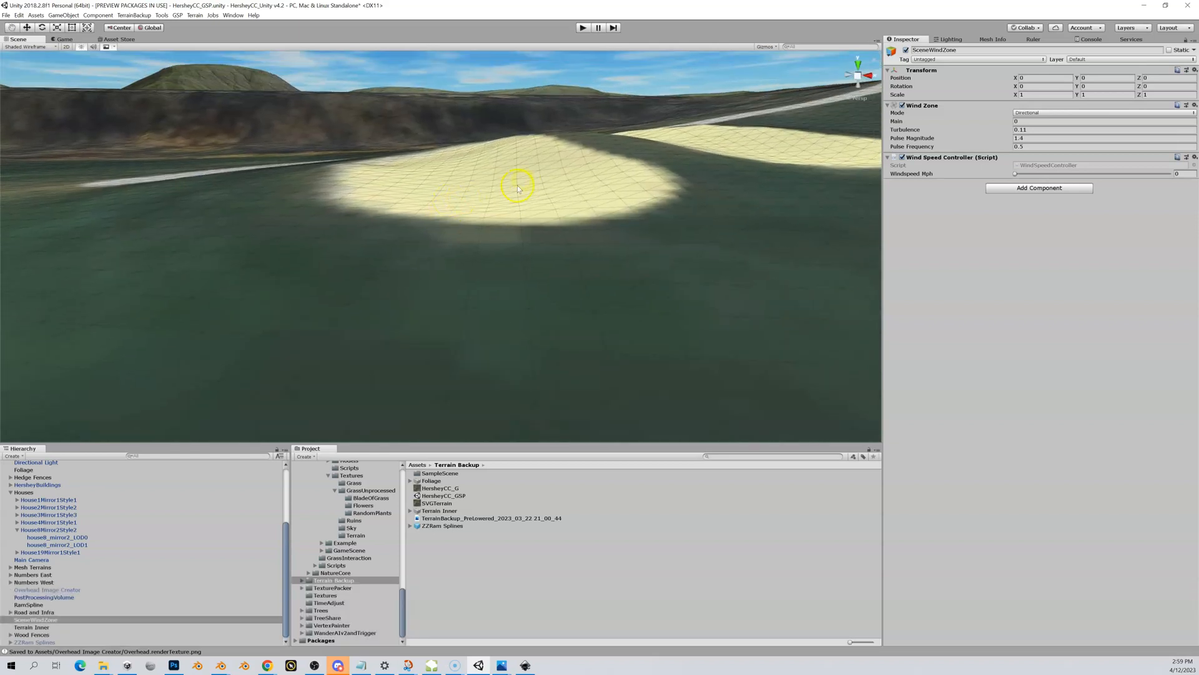
{"action": "mouse_move", "coordinate": [335, 221]}
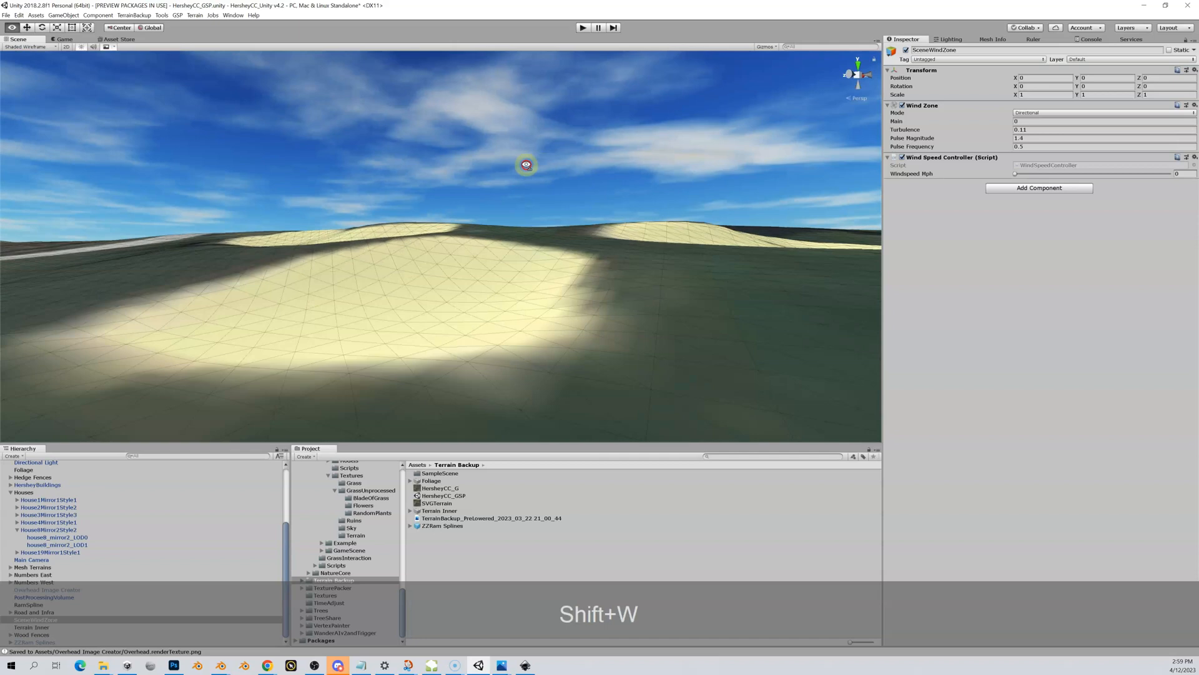
{"action": "key", "text": "w"}
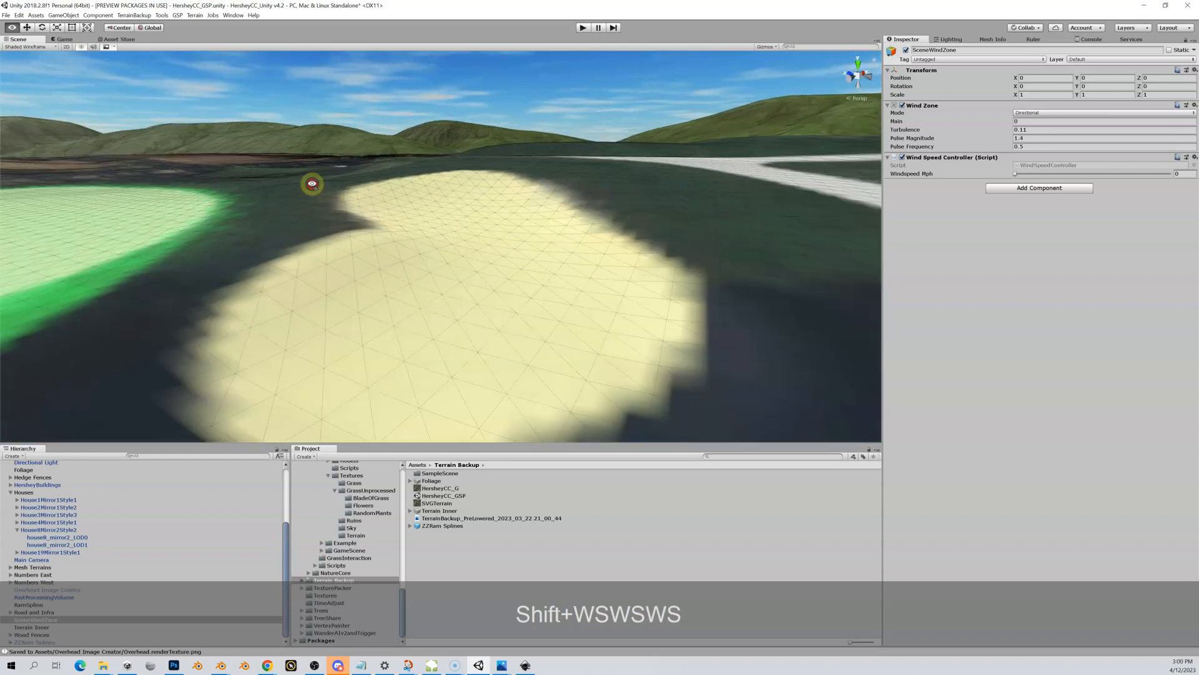
{"action": "key", "text": "w"}
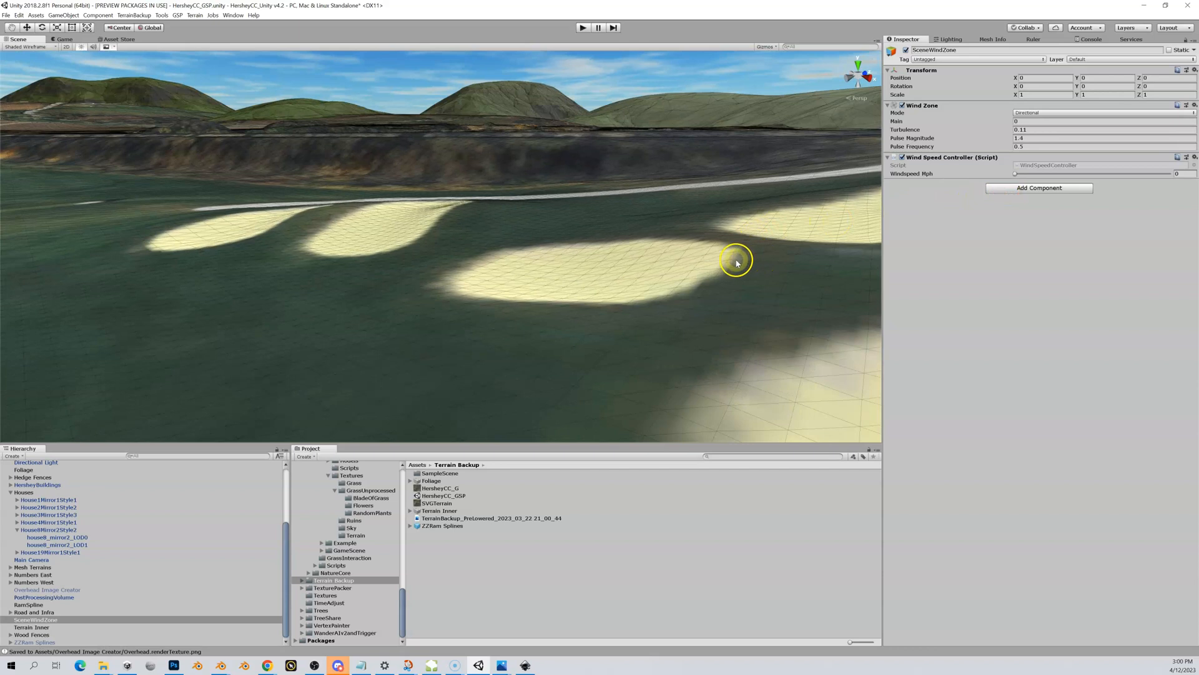
{"action": "mouse_move", "coordinate": [760, 259]}
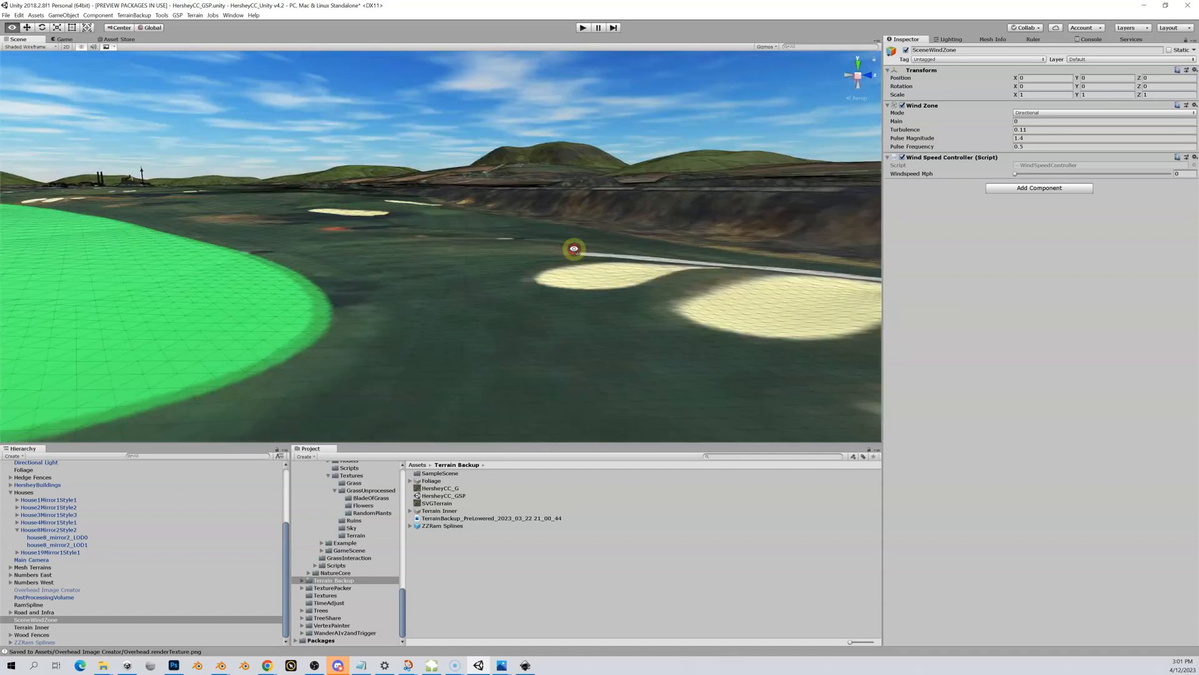
{"action": "left_click_drag", "start_coordinate": [574, 248], "coordinate": [856, 252]}
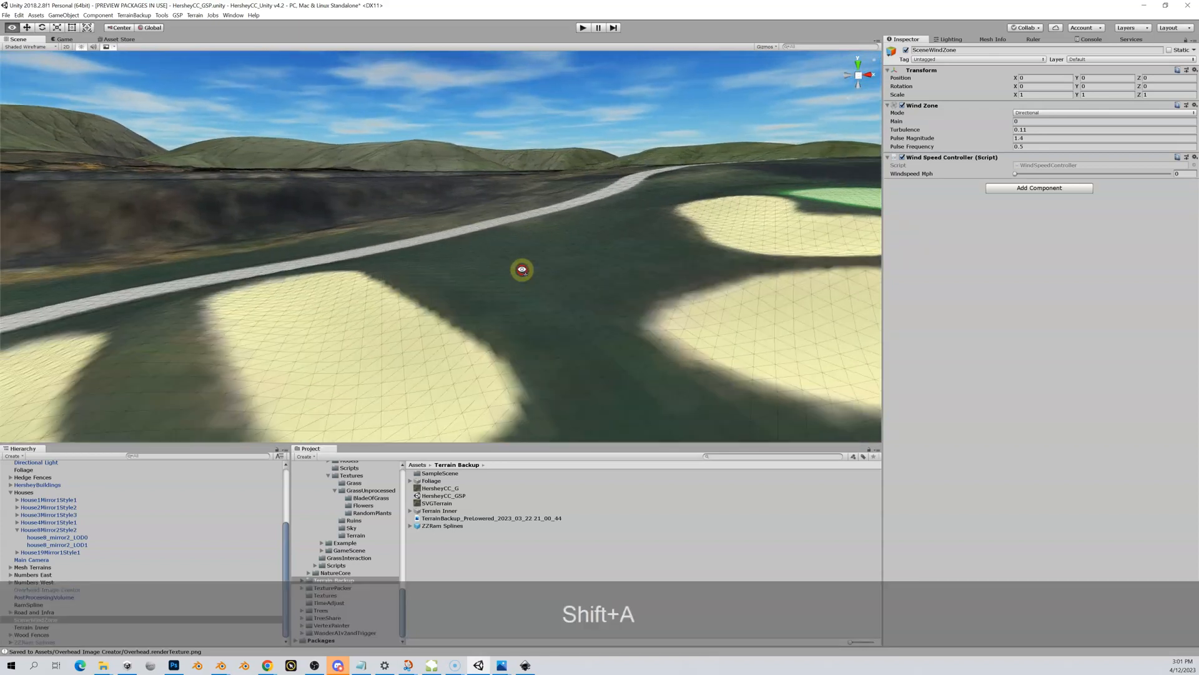
{"action": "key", "text": "w"}
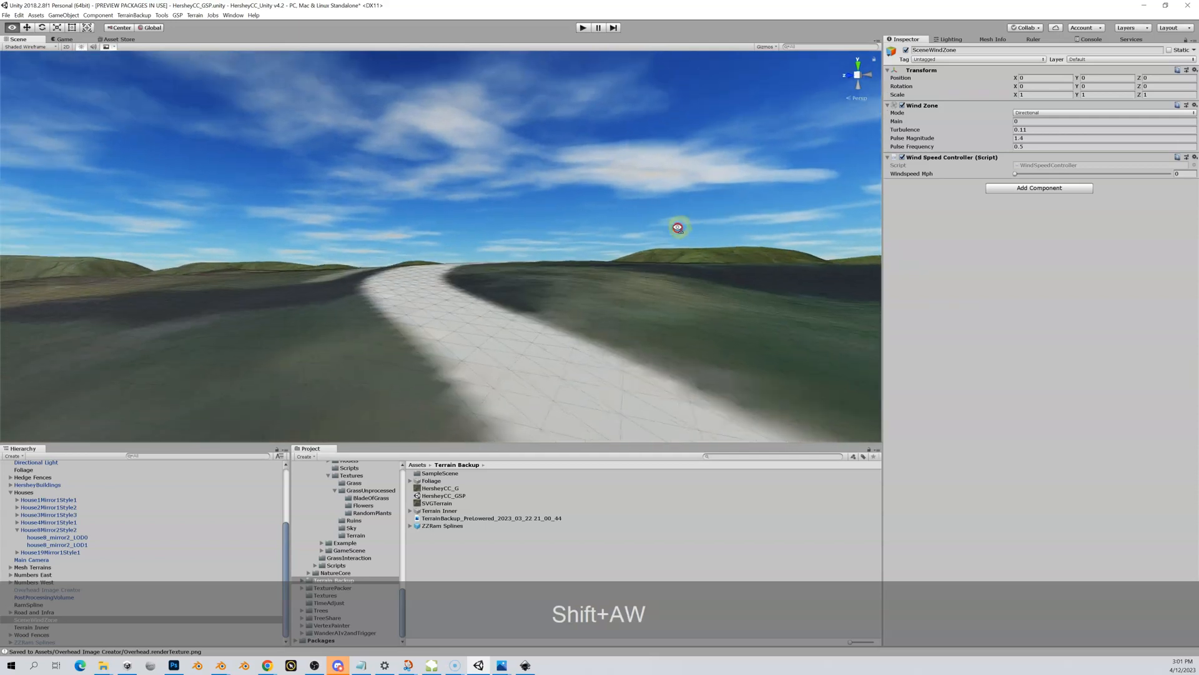
{"action": "key", "text": "w"}
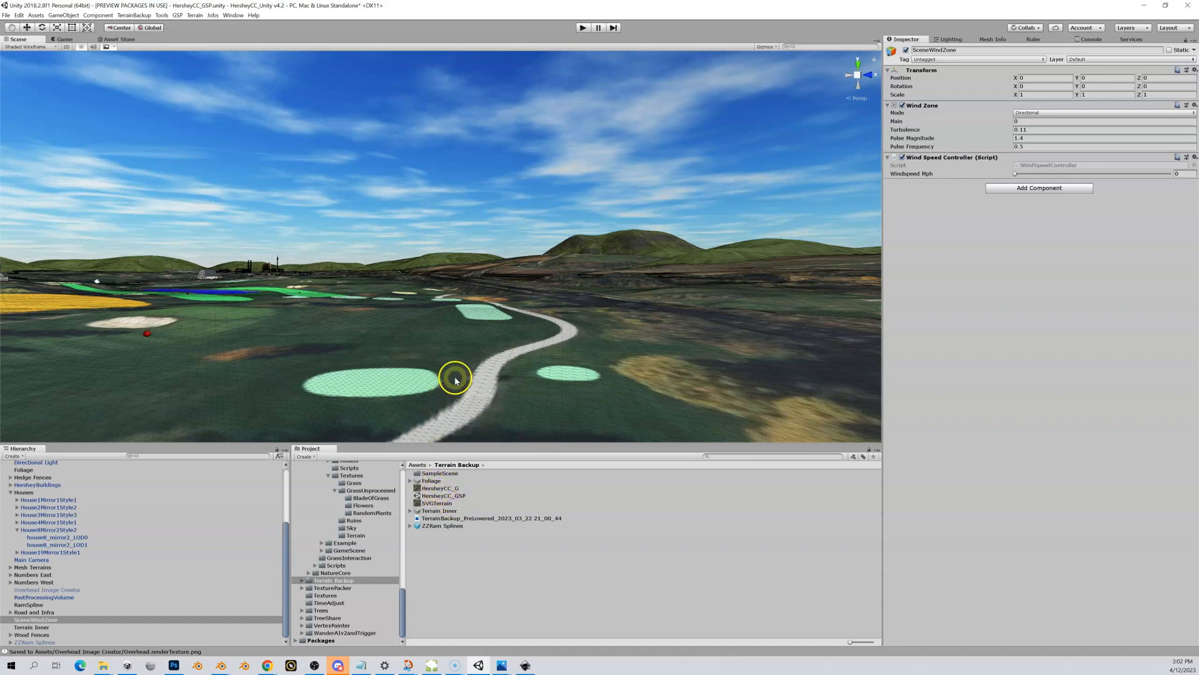
- Put the satellite photo back on Terrain Inner's texture layer and fly over the course
{"action": "left_click", "coordinate": [31, 627]}
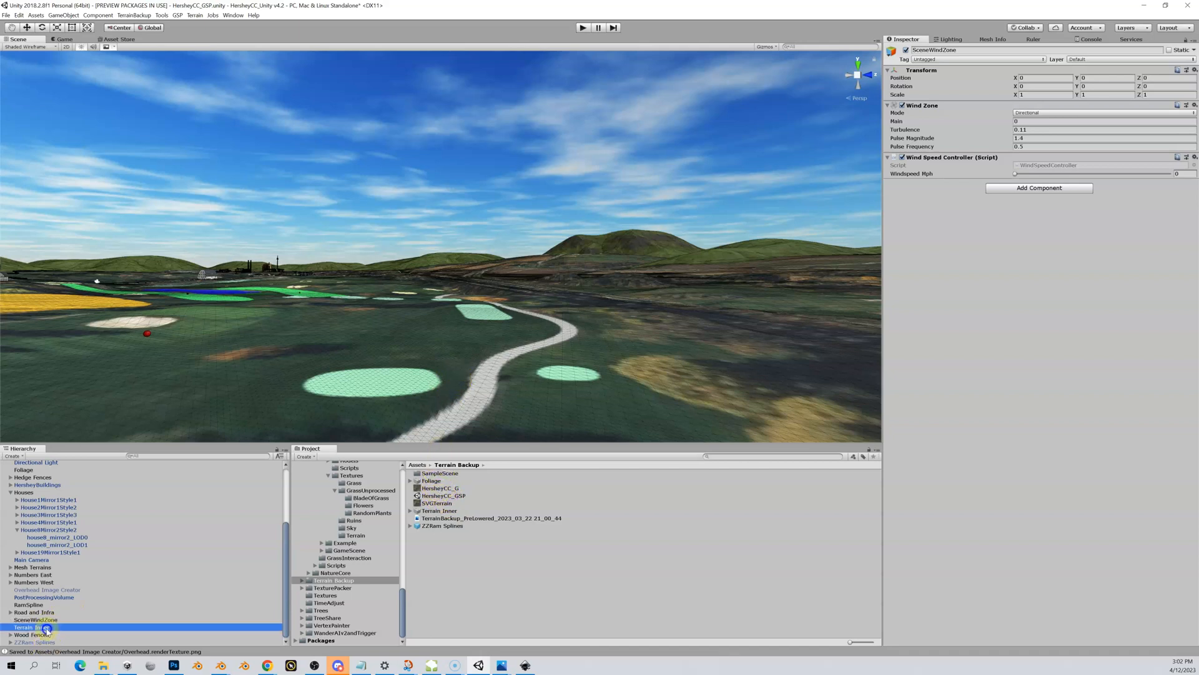
{"action": "left_click", "coordinate": [31, 627]}
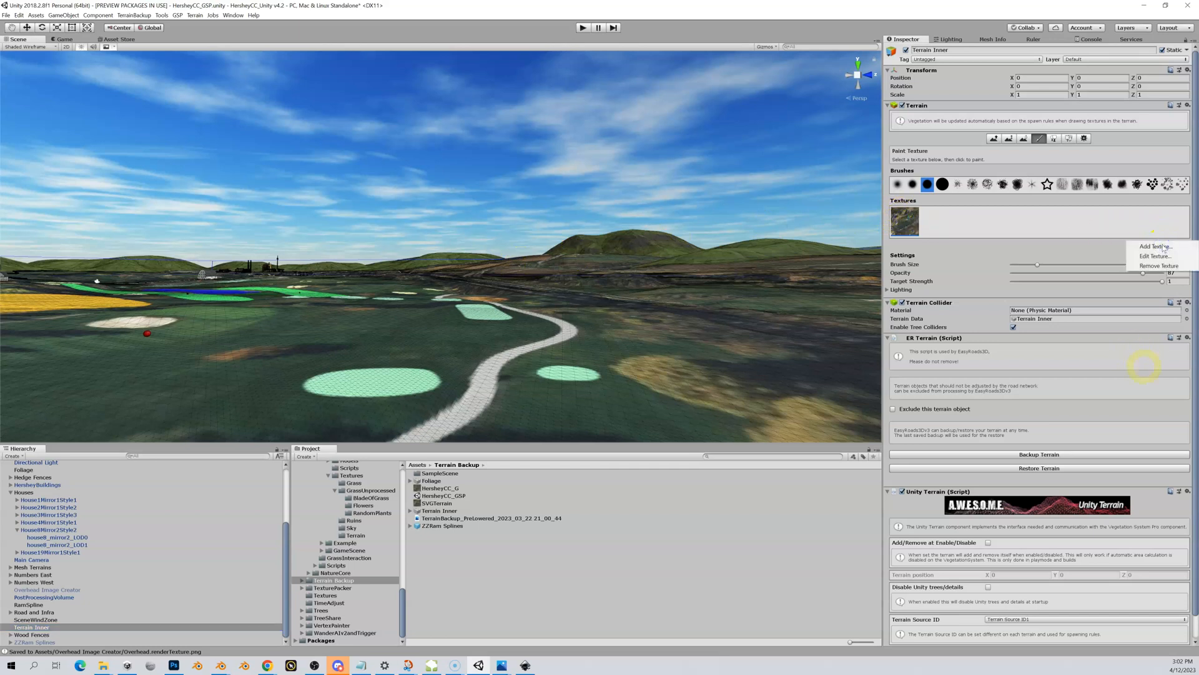
{"action": "left_click", "coordinate": [1155, 256]}
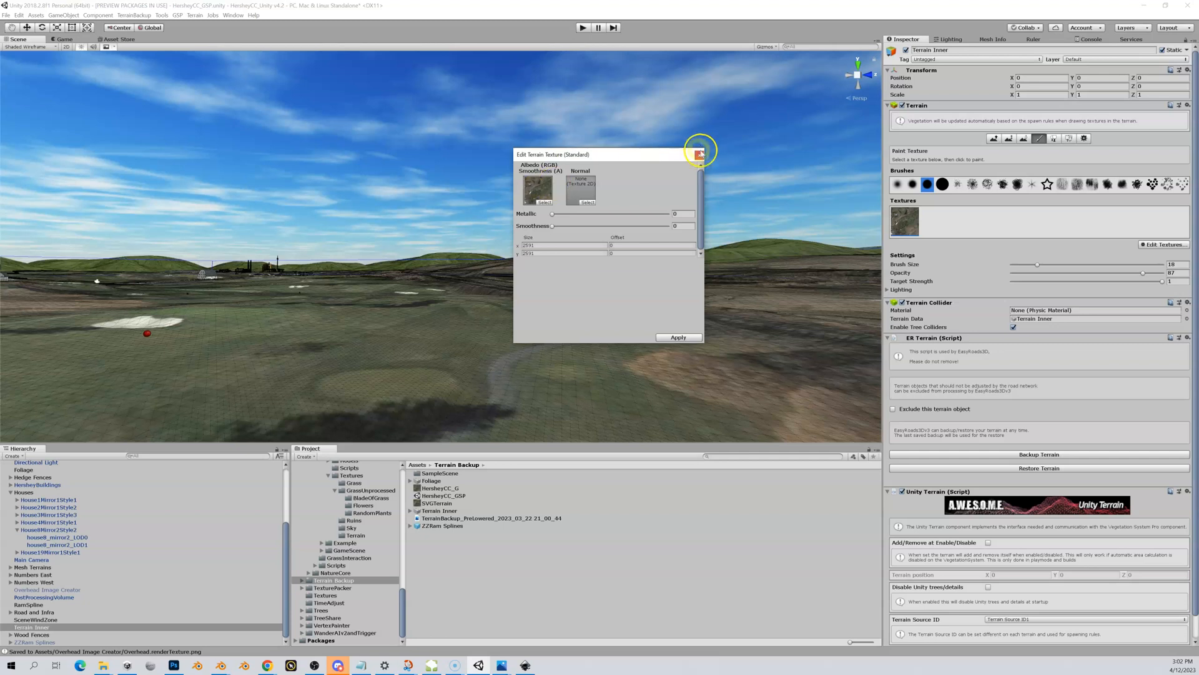
{"action": "left_click", "coordinate": [697, 154]}
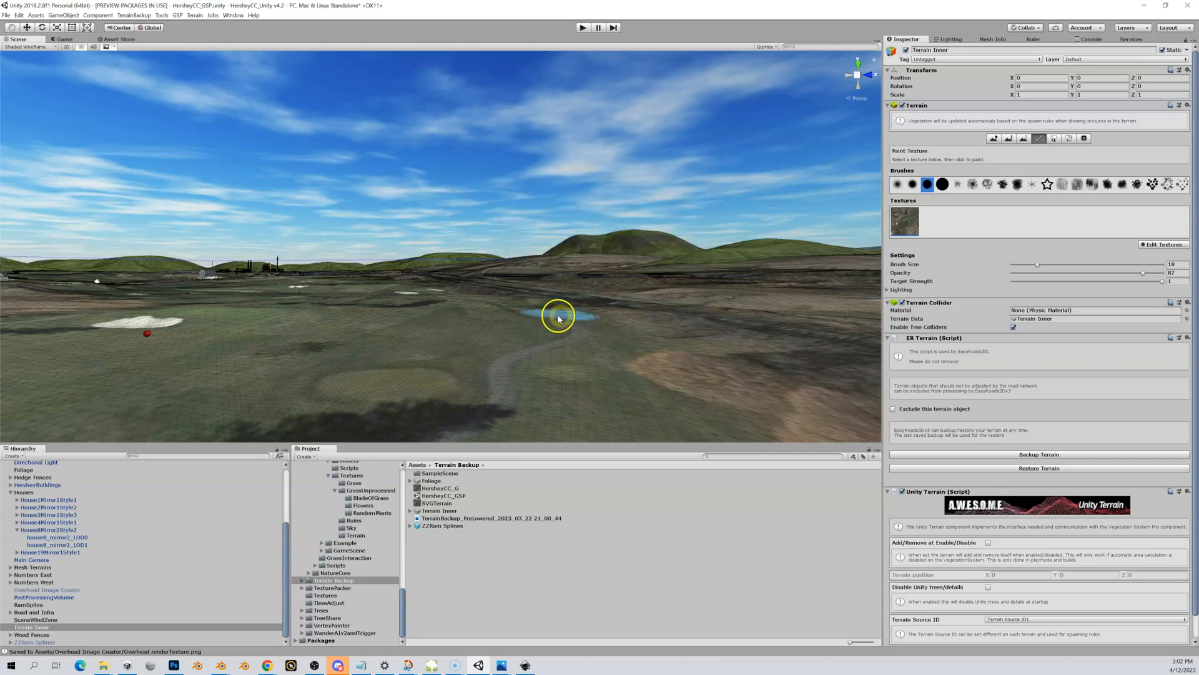
{"action": "key", "text": "shift+w"}
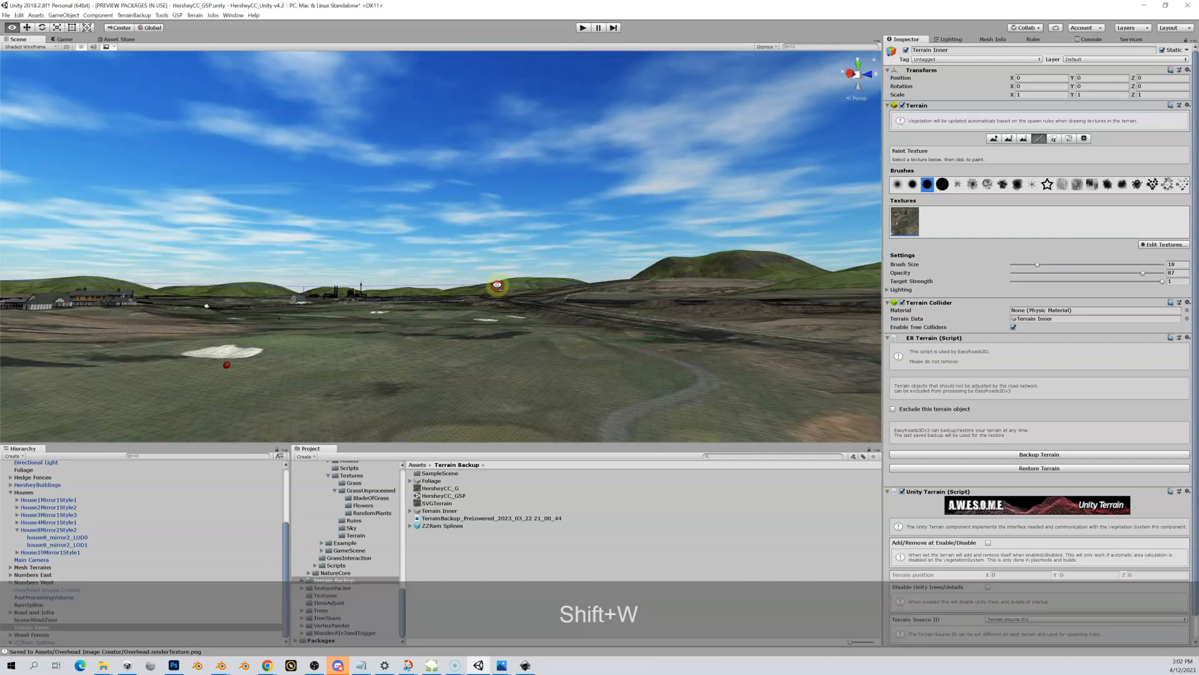
{"action": "key", "text": "W"}
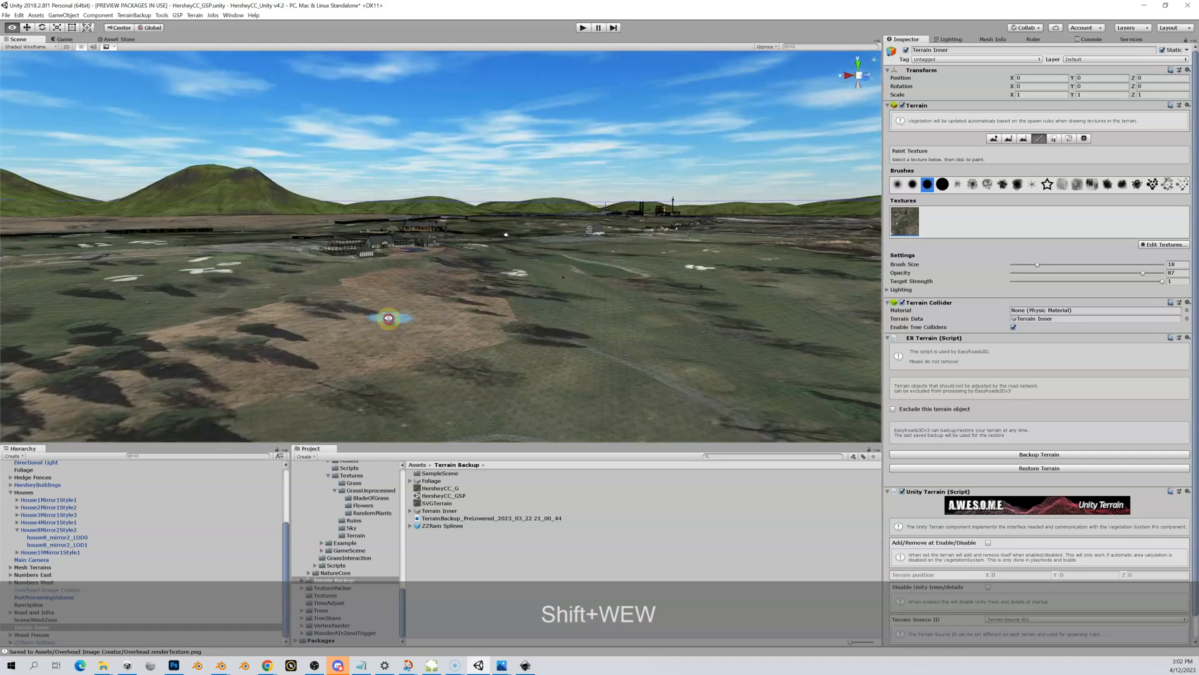